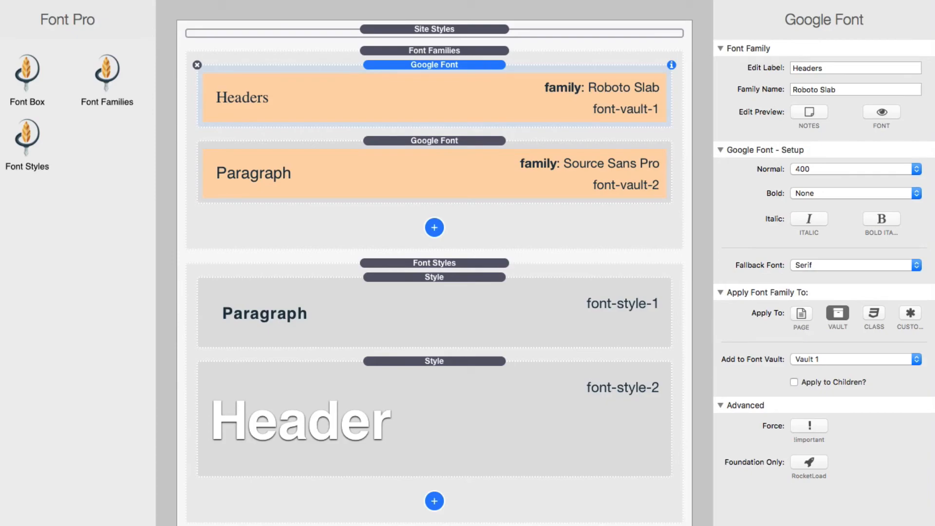
pyautogui.moveTo(440, 210)
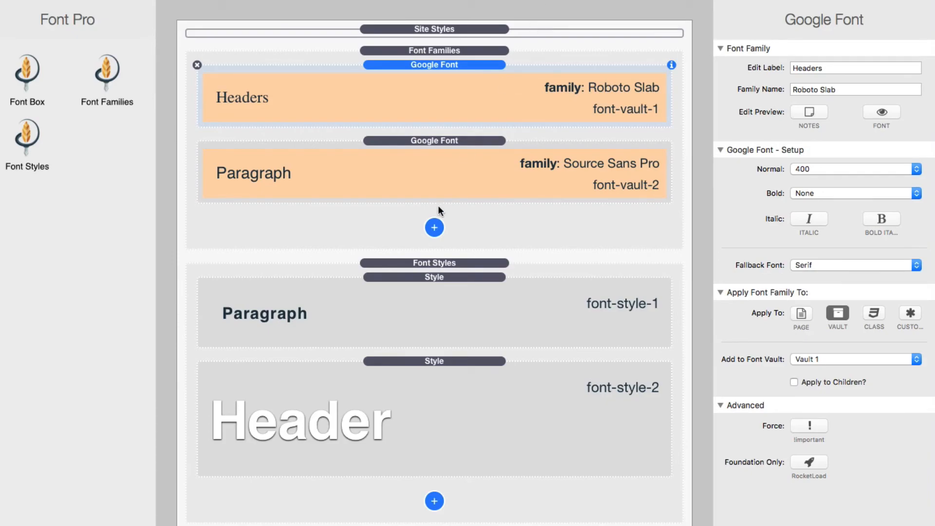
pyautogui.moveTo(360, 180)
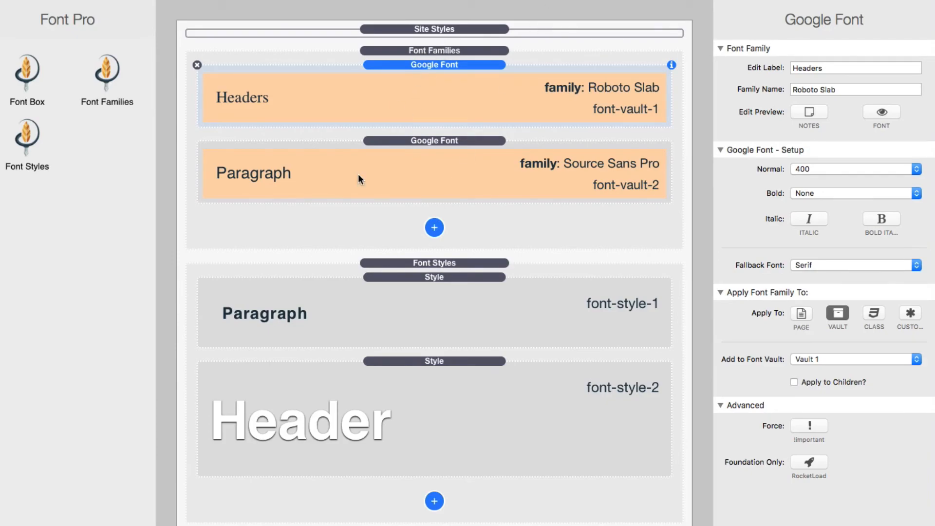
pyautogui.moveTo(449, 368)
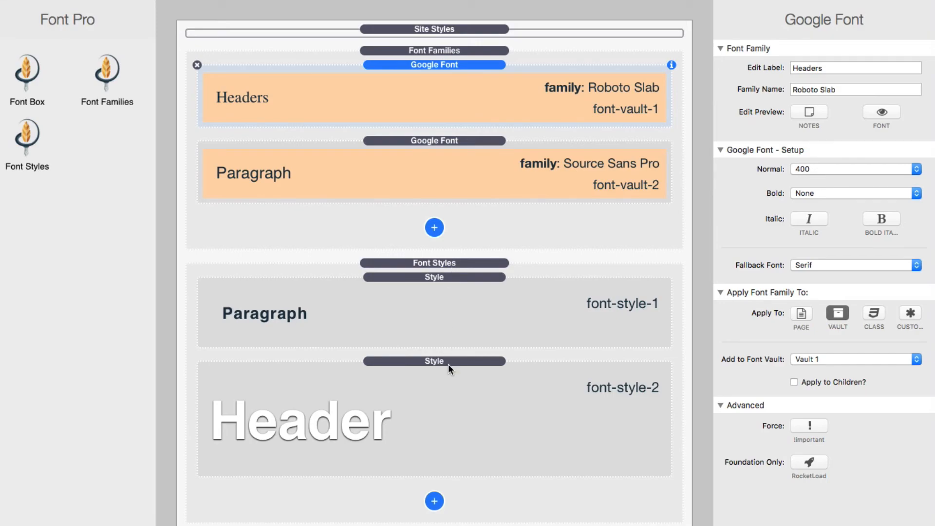
pyautogui.moveTo(474, 139)
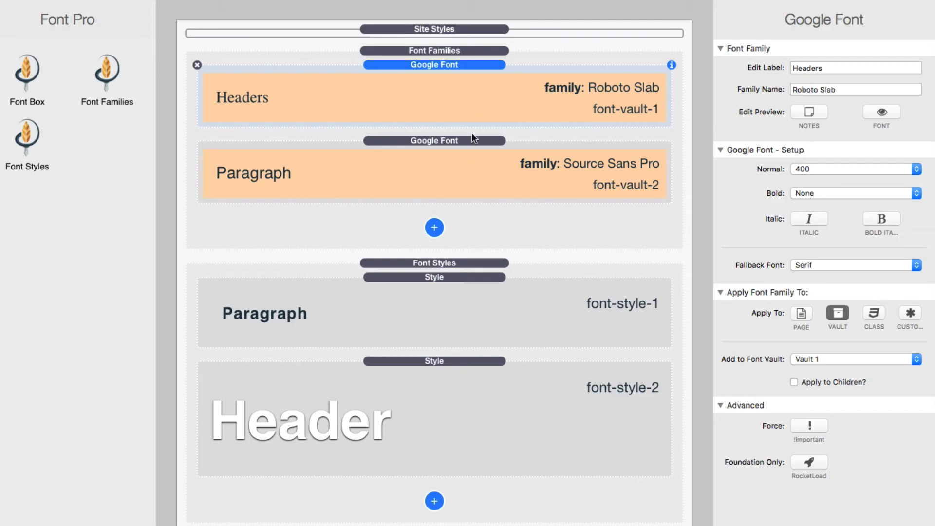
pyautogui.moveTo(524, 111)
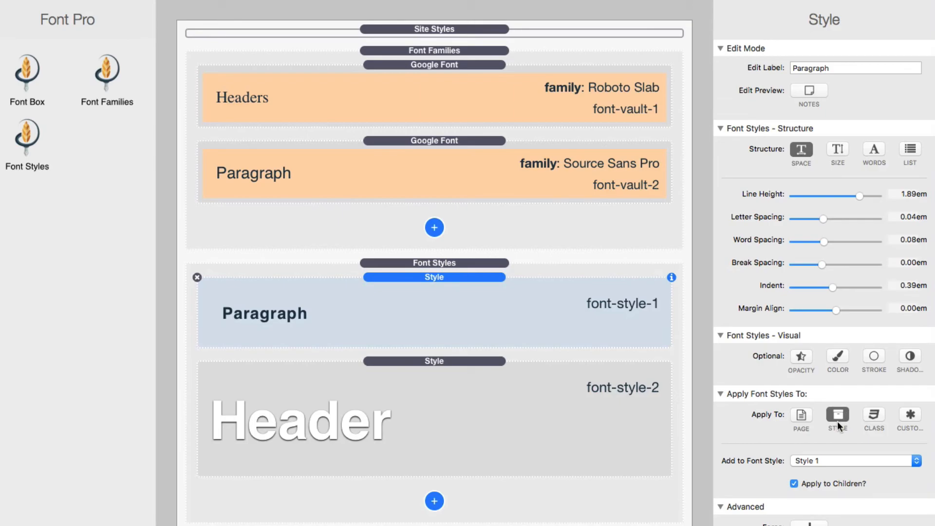
pyautogui.moveTo(838, 419)
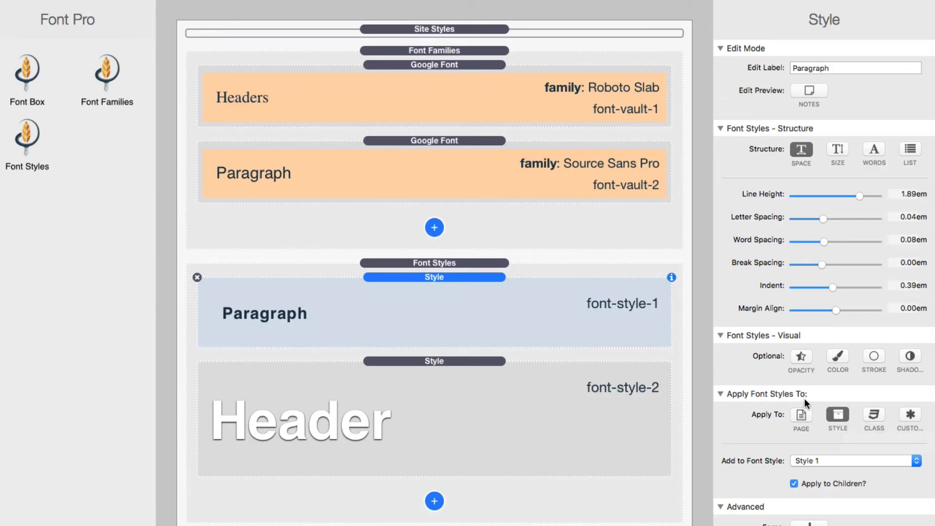
pyautogui.moveTo(720, 390)
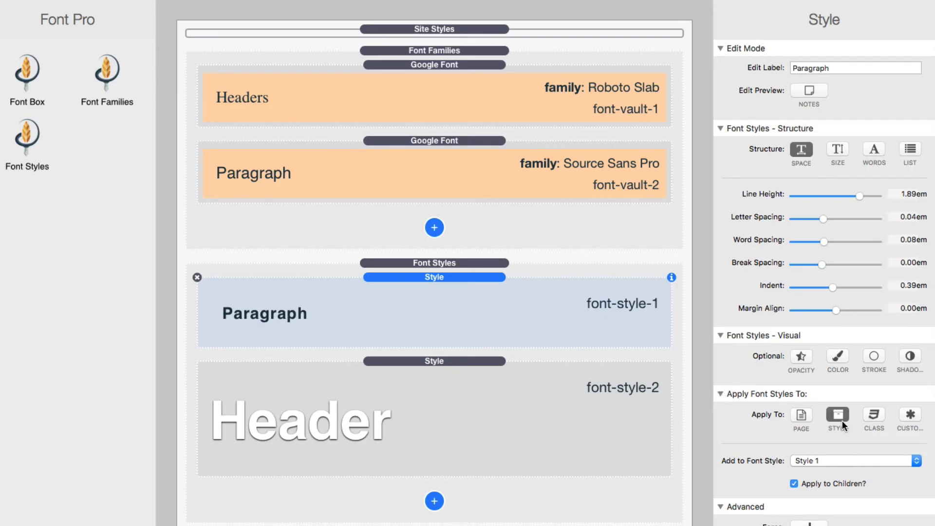
pyautogui.moveTo(837, 419)
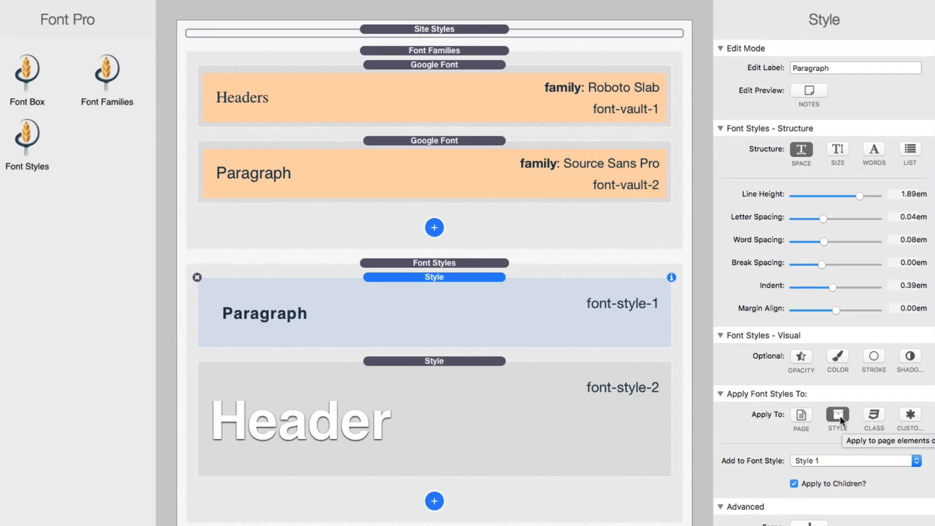
pyautogui.moveTo(862, 444)
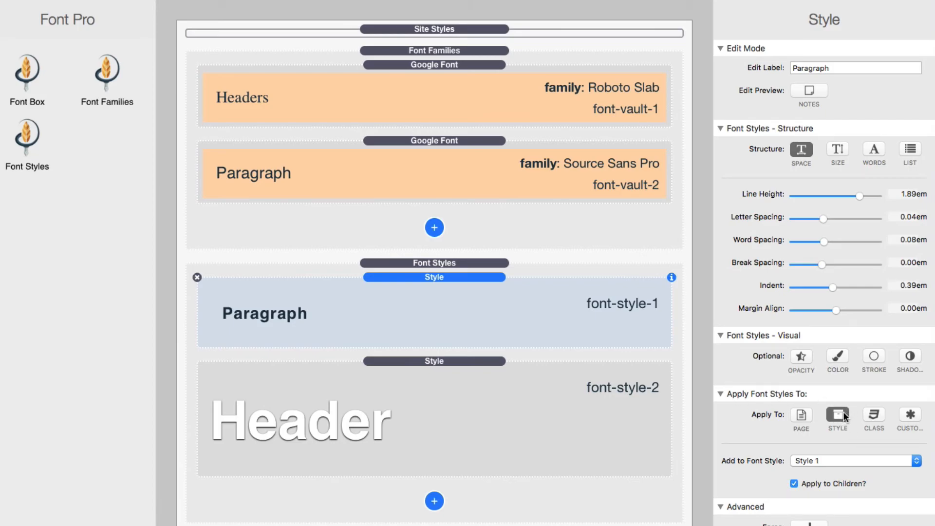
# Review the Add to Font Style slots and keep the Paragraph style in Style 1.
pyautogui.click(855, 461)
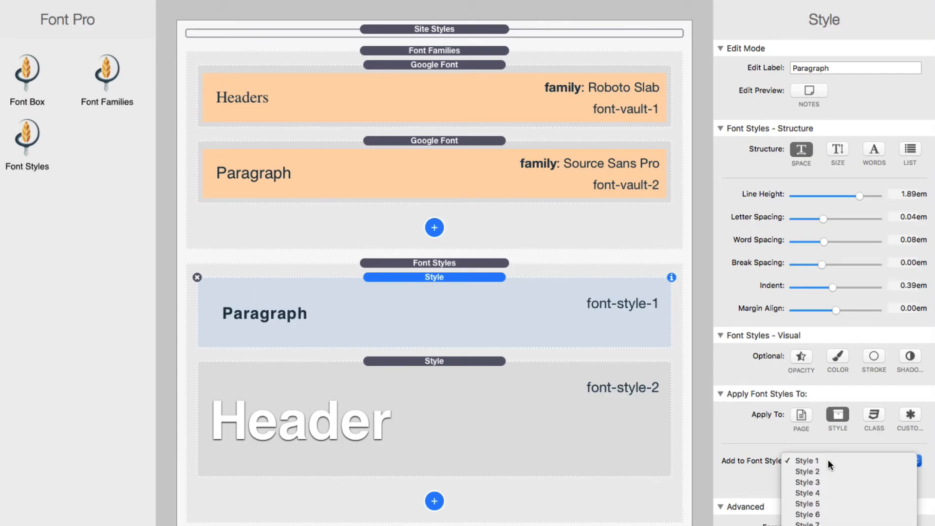
pyautogui.click(807, 461)
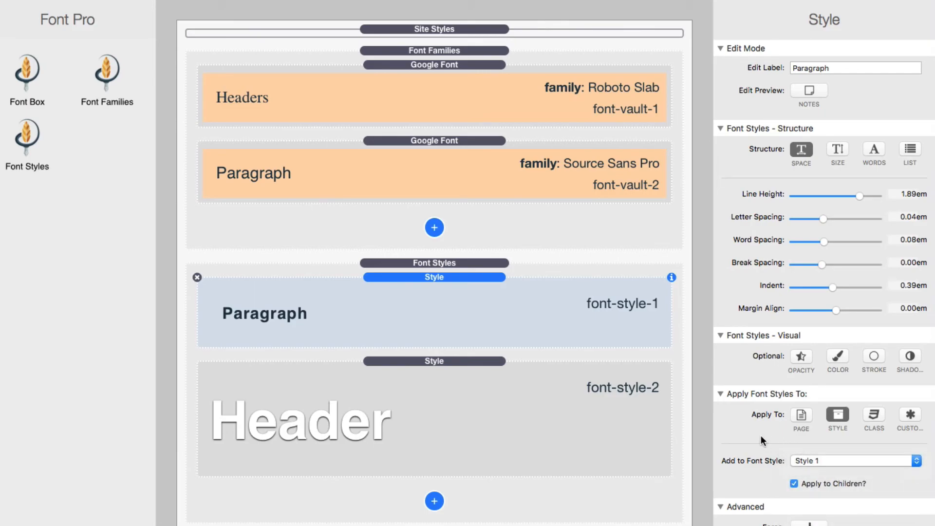
# Keep the header on Font Style 2 and review the paragraph's font and style settings.
pyautogui.scroll(-3)
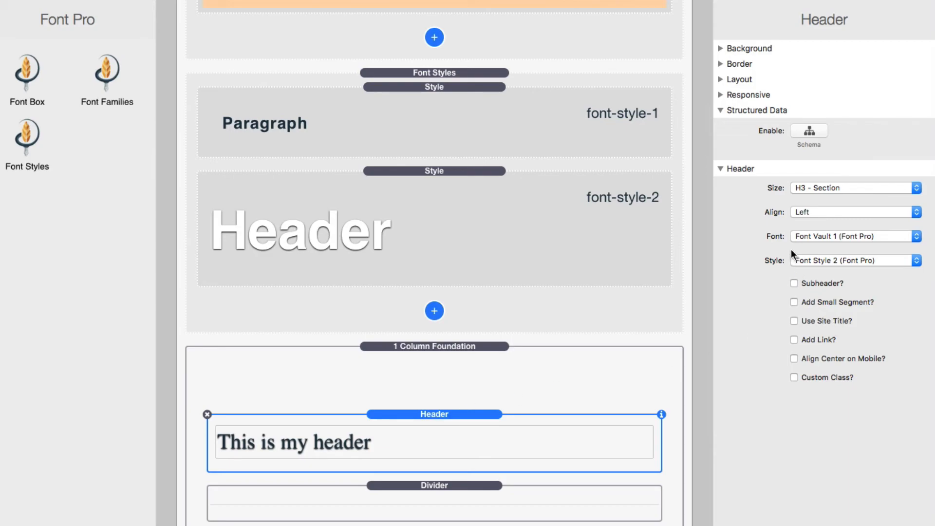
pyautogui.click(856, 236)
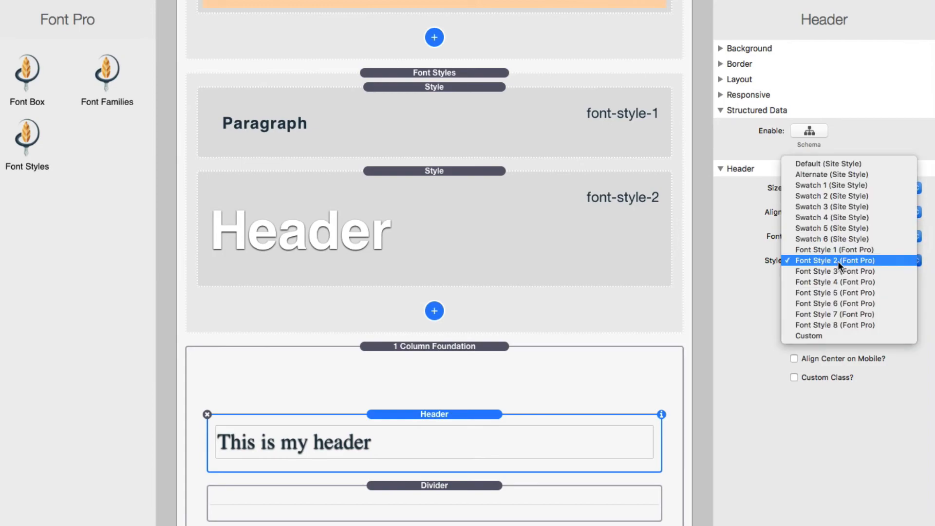
pyautogui.click(835, 260)
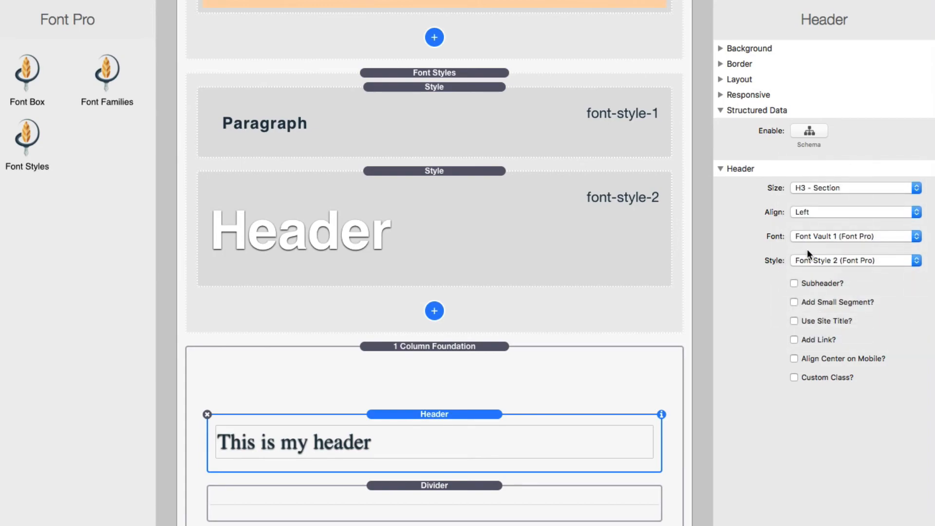
pyautogui.moveTo(533, 436)
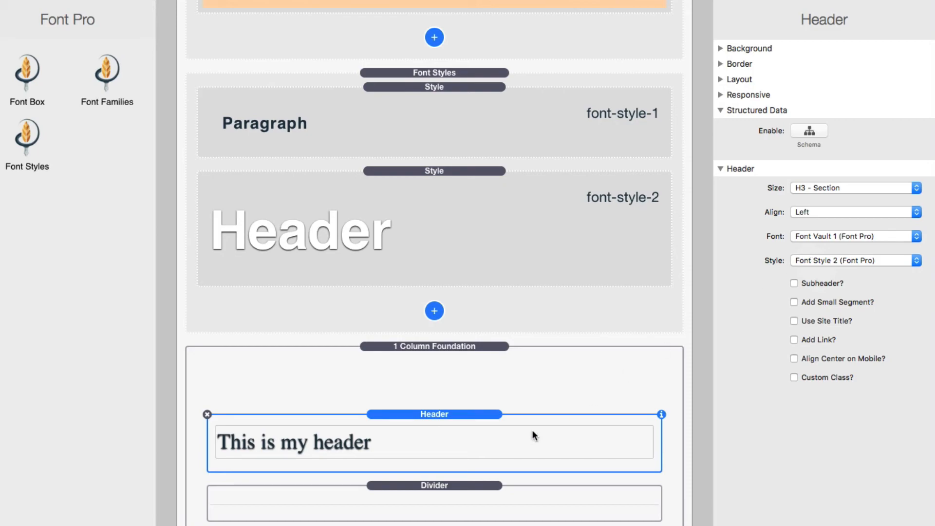
pyautogui.scroll(-3)
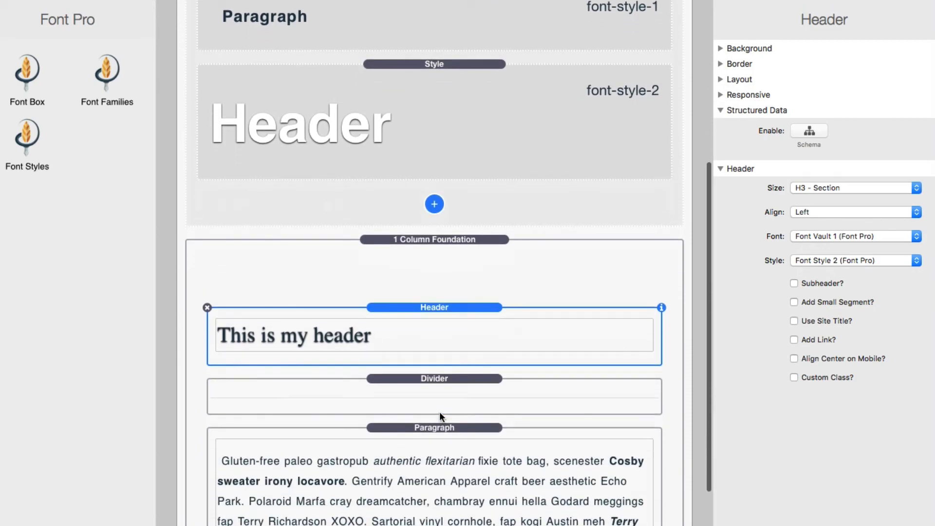
pyautogui.click(434, 427)
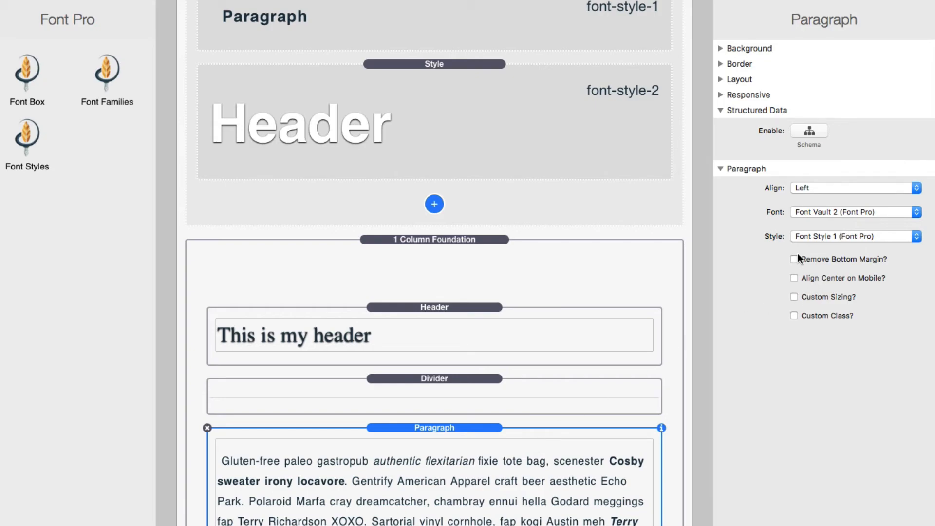
pyautogui.moveTo(841, 259)
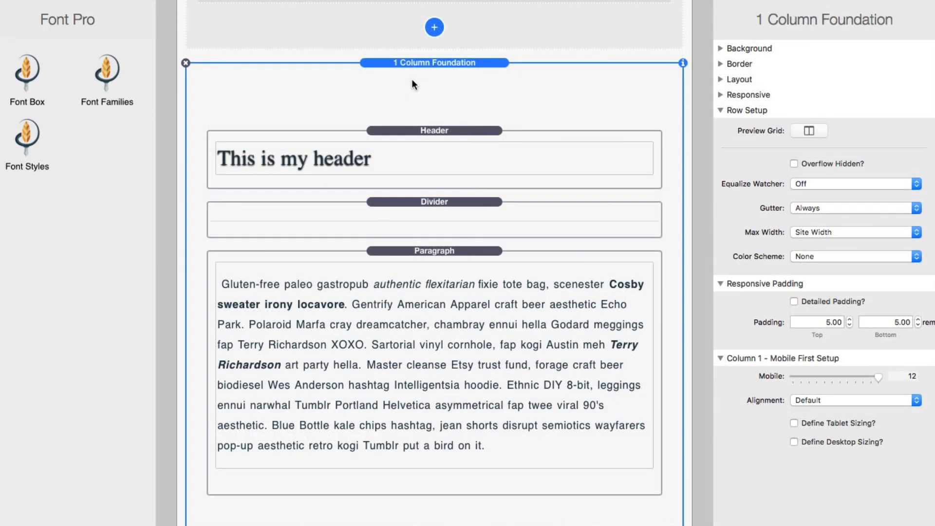
# Switch the paragraph back to the default Site Styles font and style.
pyautogui.scroll(-3)
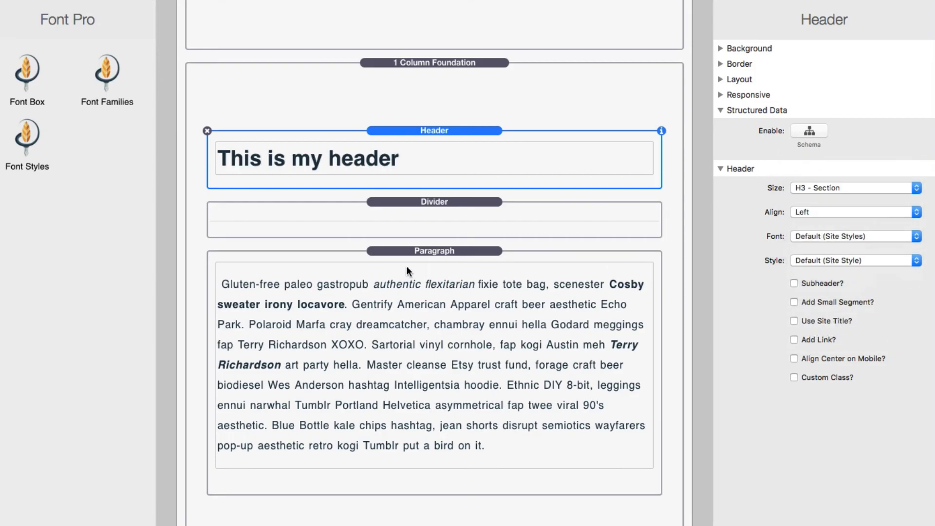
pyautogui.click(434, 250)
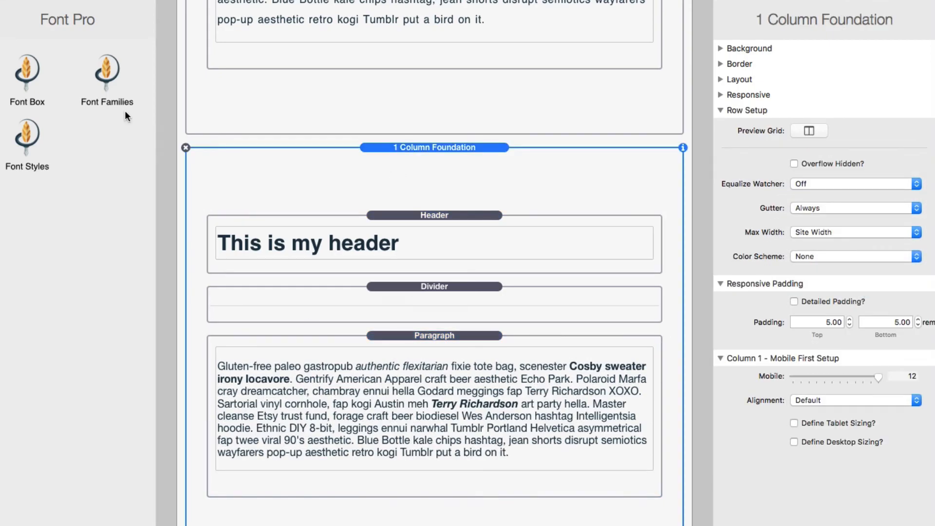
# Wrap the header in a Font Box using Vault 1 with a font style applied.
pyautogui.click(27, 78)
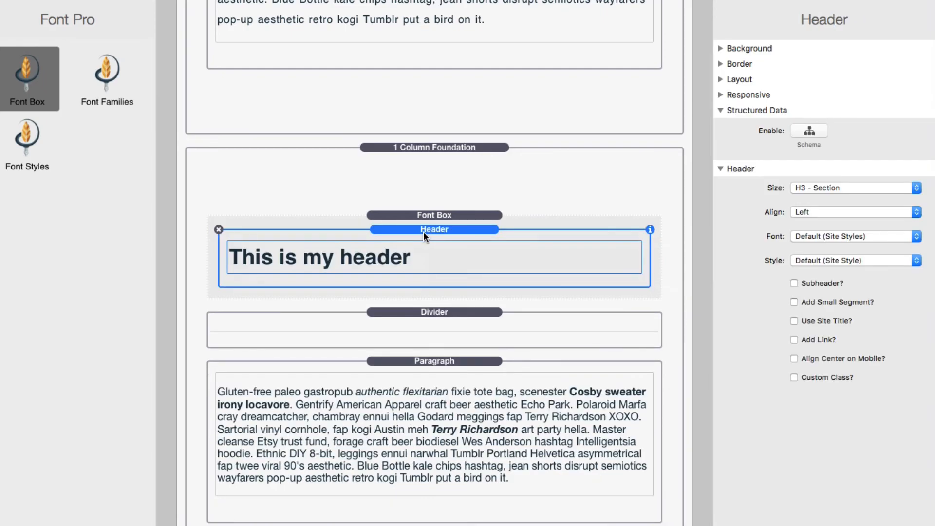
pyautogui.click(435, 215)
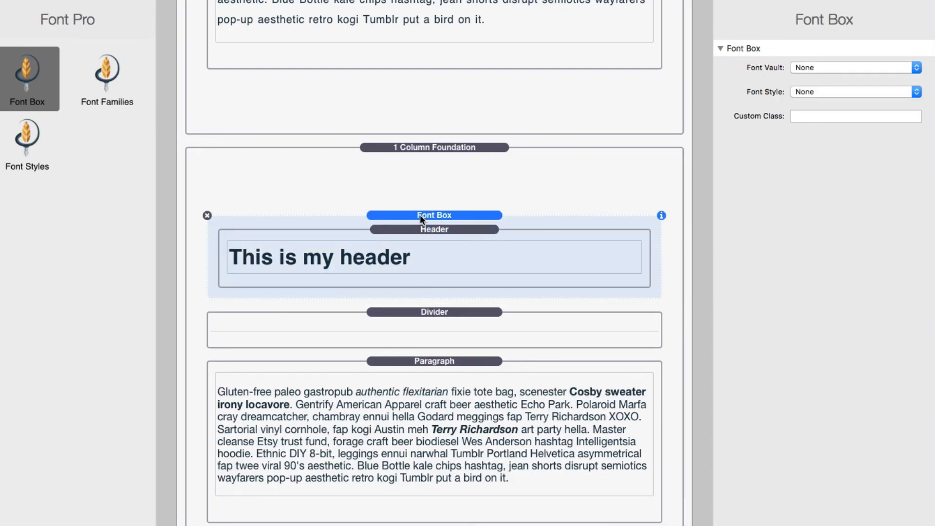
pyautogui.click(854, 67)
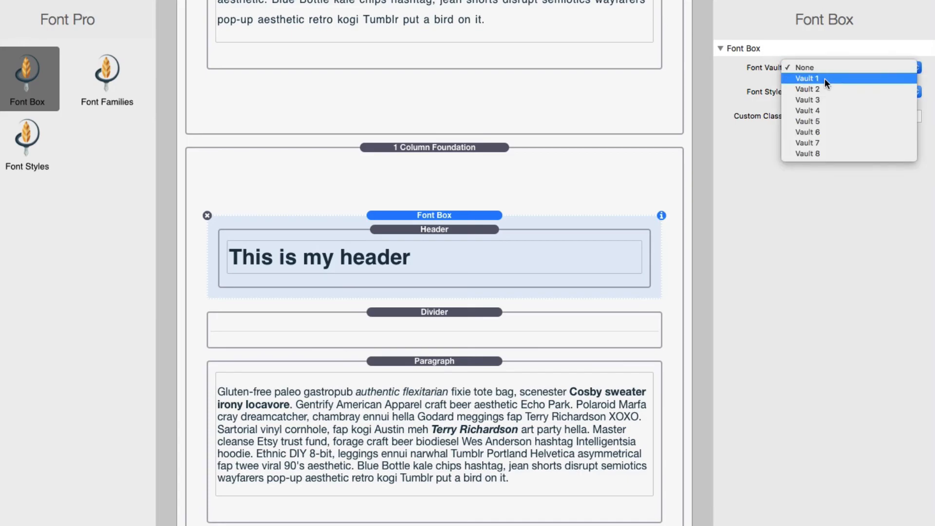
pyautogui.click(807, 78)
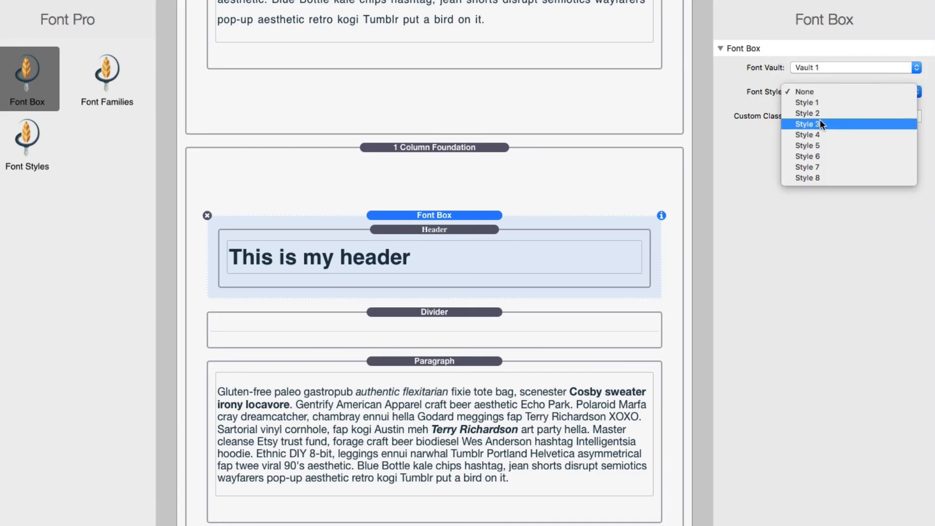
pyautogui.click(807, 113)
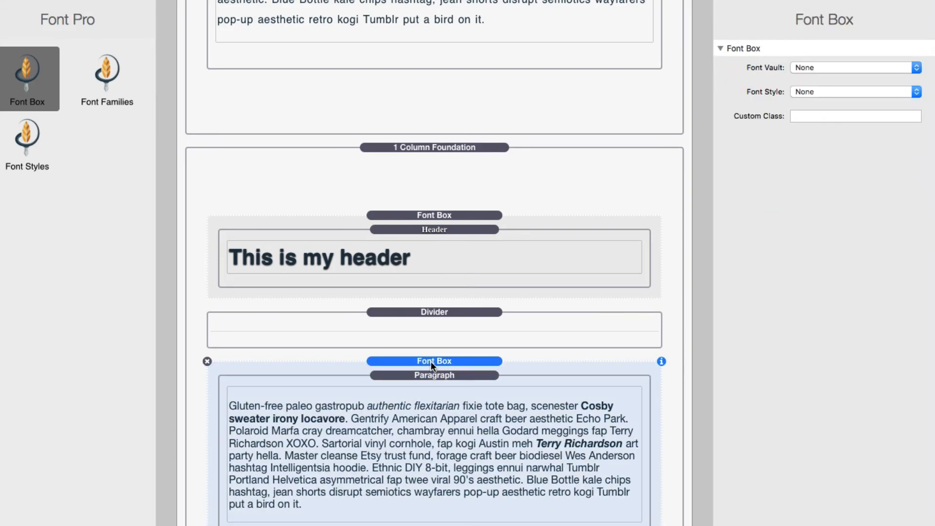
# Give the paragraph's Font Box Vault 2 with Font Style 1.
pyautogui.click(855, 67)
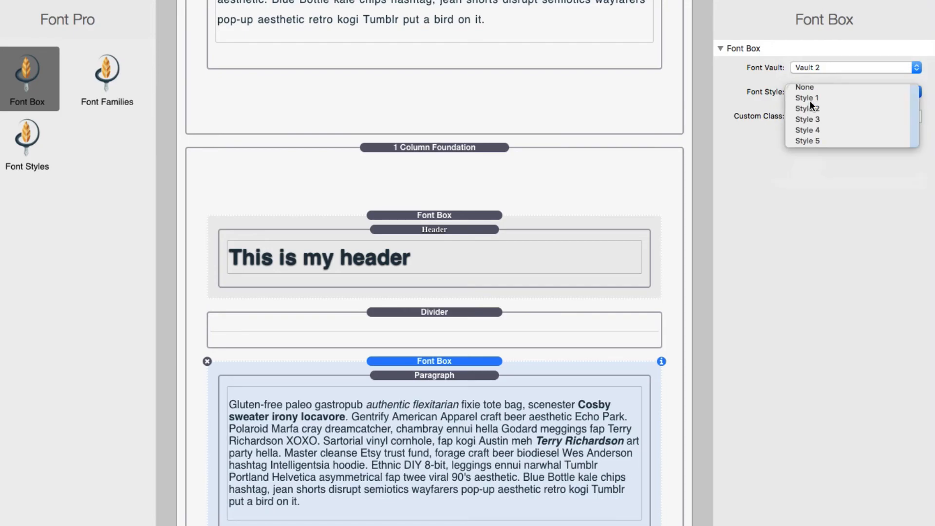
pyautogui.click(808, 97)
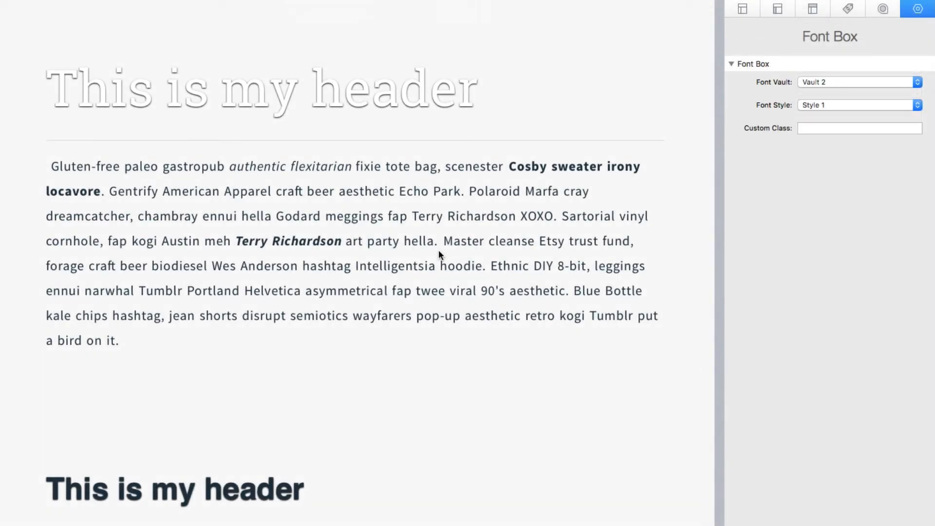
# Scroll through the previewed page to check both restyled sections.
pyautogui.scroll(-3)
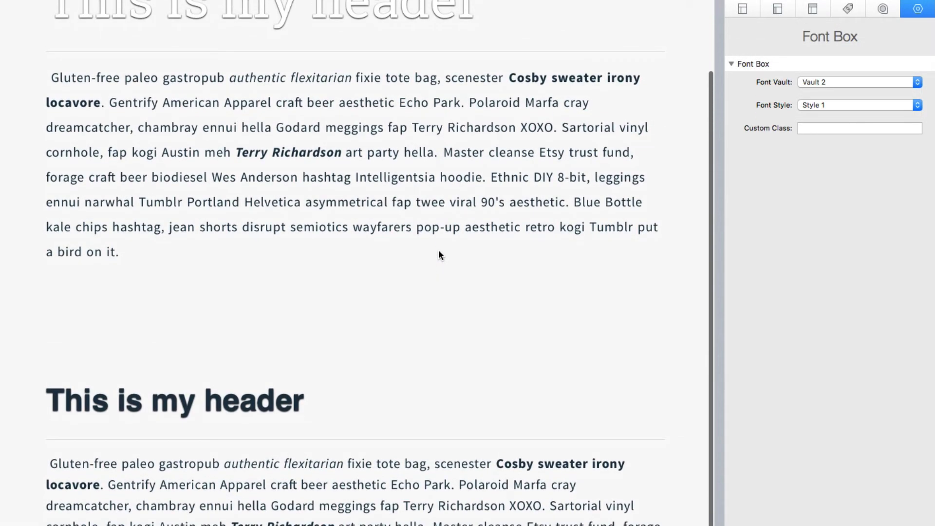
pyautogui.scroll(-3)
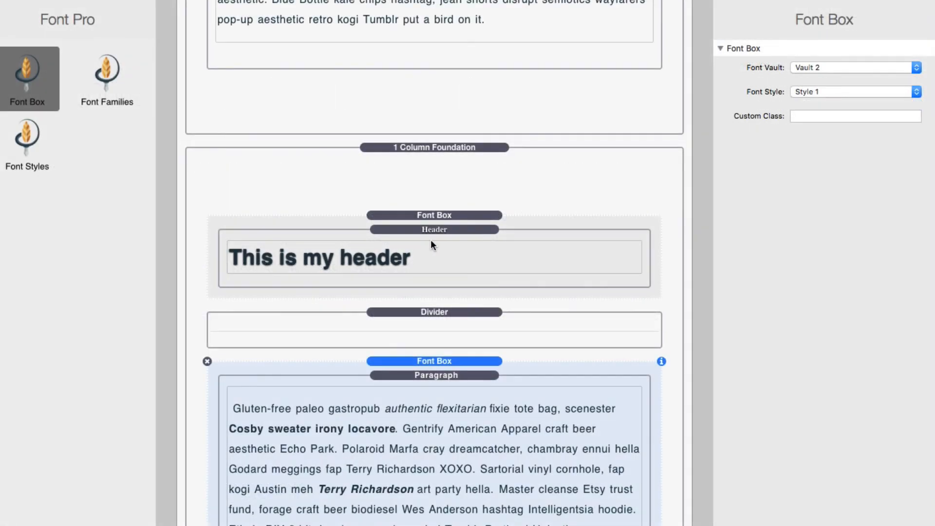
# Give the header's Font Box the custom class myheader.
pyautogui.click(434, 229)
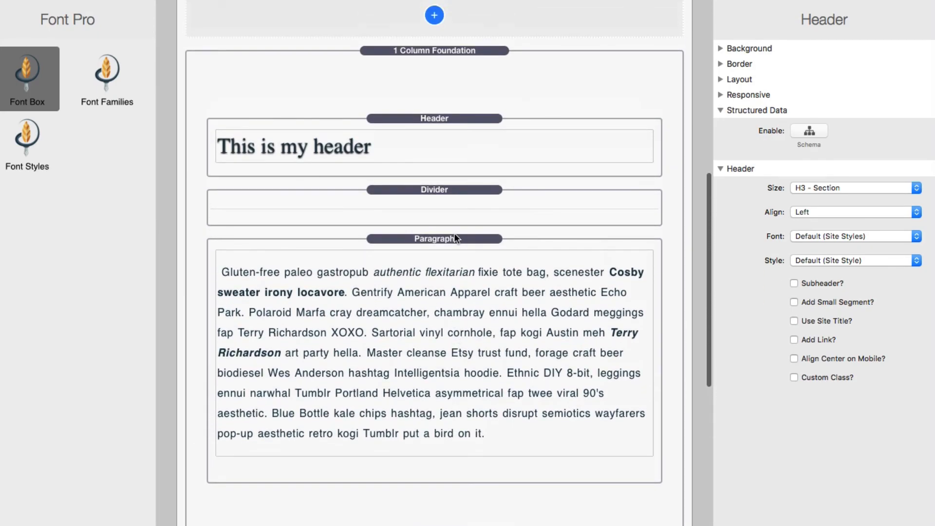
pyautogui.click(435, 118)
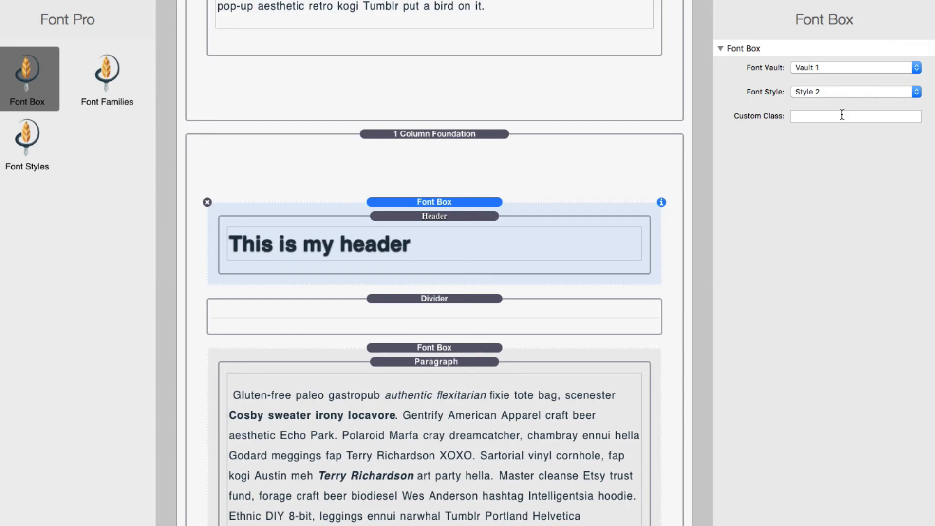
pyautogui.click(855, 116)
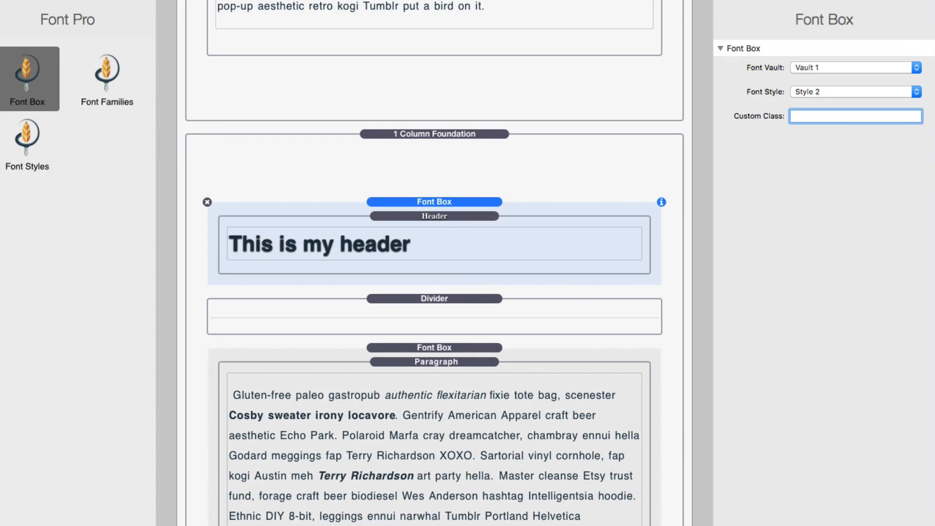
pyautogui.write('mu')
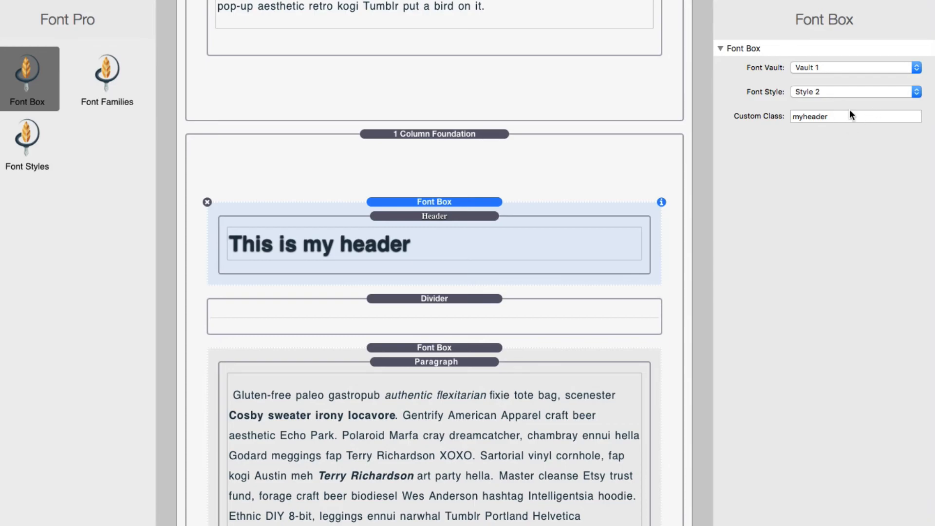
# Check the header's H3 size and its myheader class name.
pyautogui.click(434, 216)
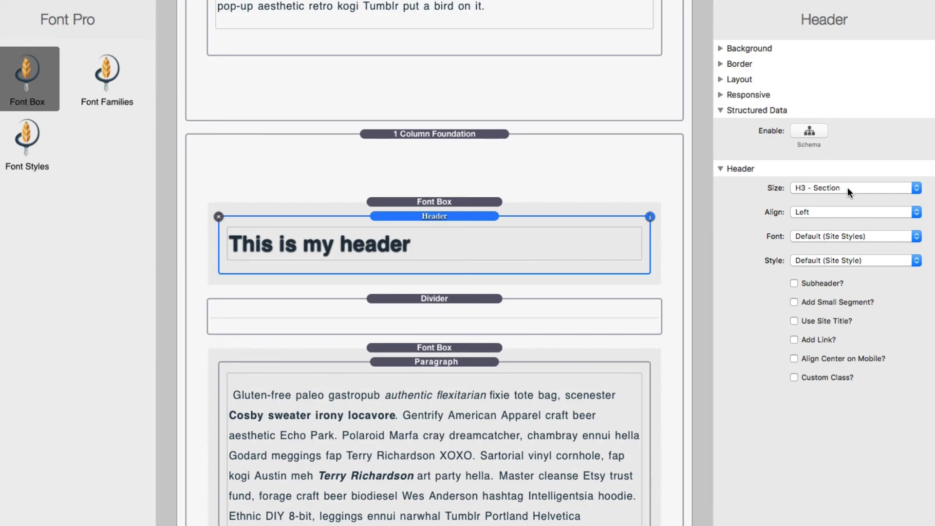
pyautogui.click(854, 188)
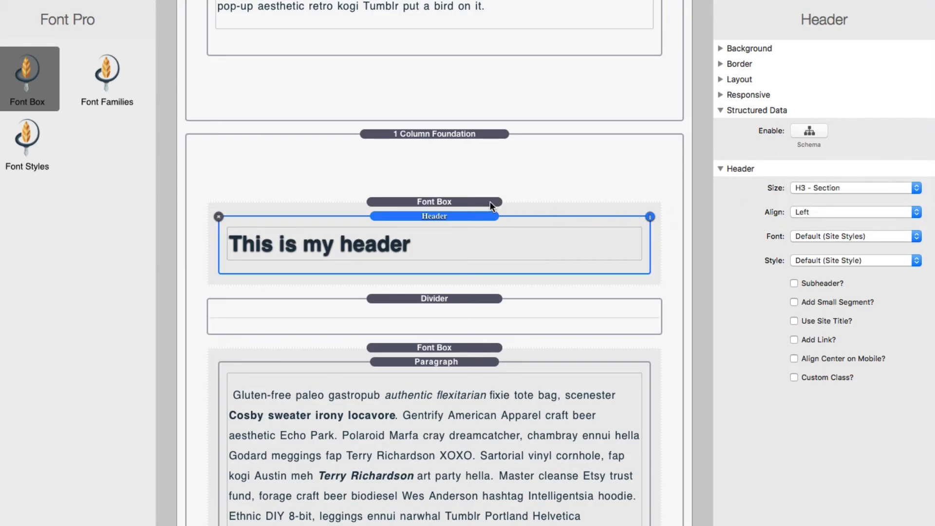
pyautogui.moveTo(486, 206)
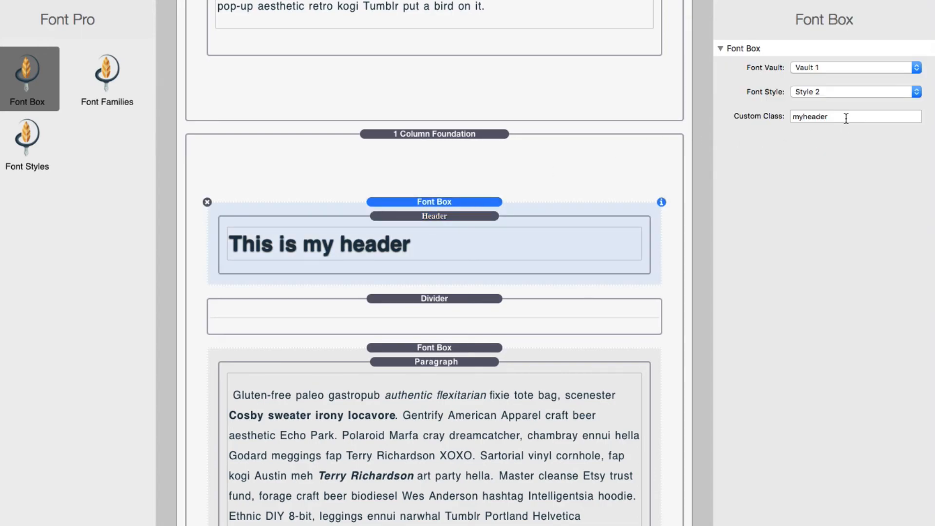
pyautogui.click(435, 216)
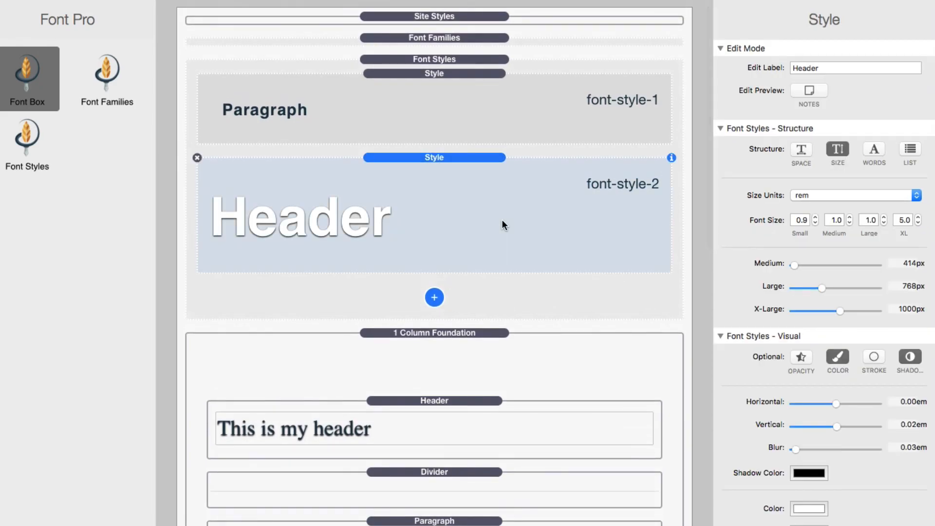
# Apply the Header font style to the custom selector .myheader h3.
pyautogui.scroll(-3)
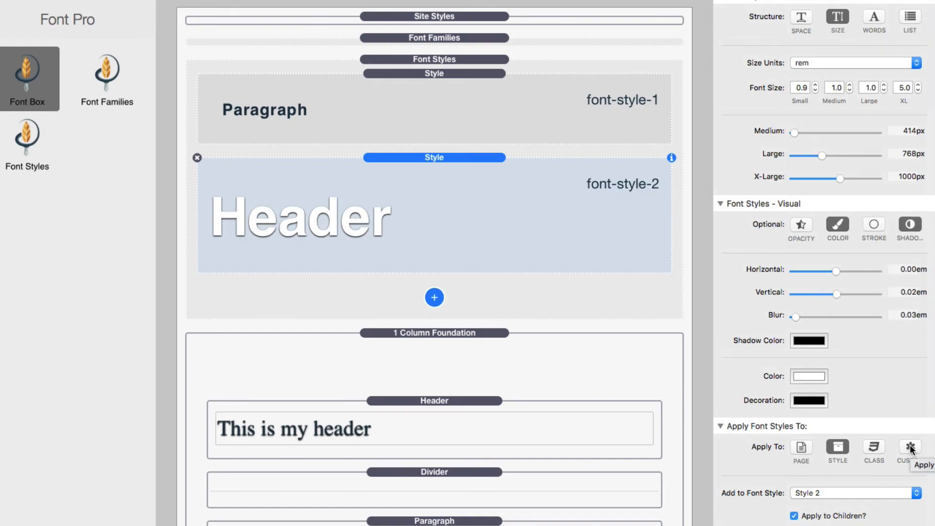
pyautogui.click(909, 447)
pyautogui.write('.myheader h3')
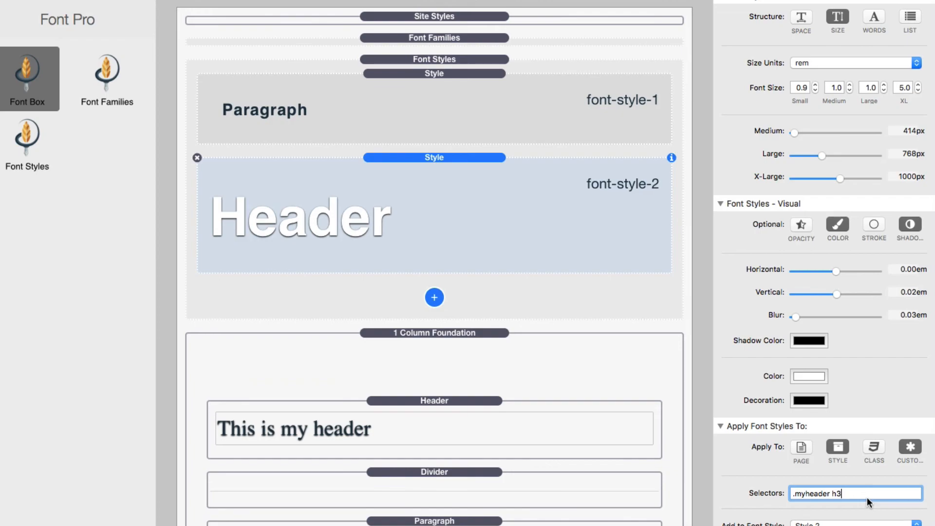
pyautogui.moveTo(800, 505)
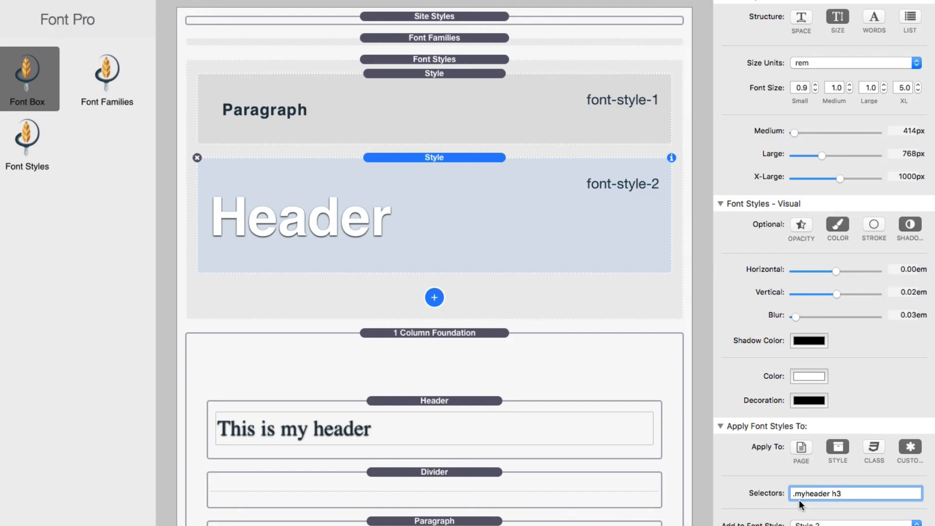
pyautogui.click(854, 493)
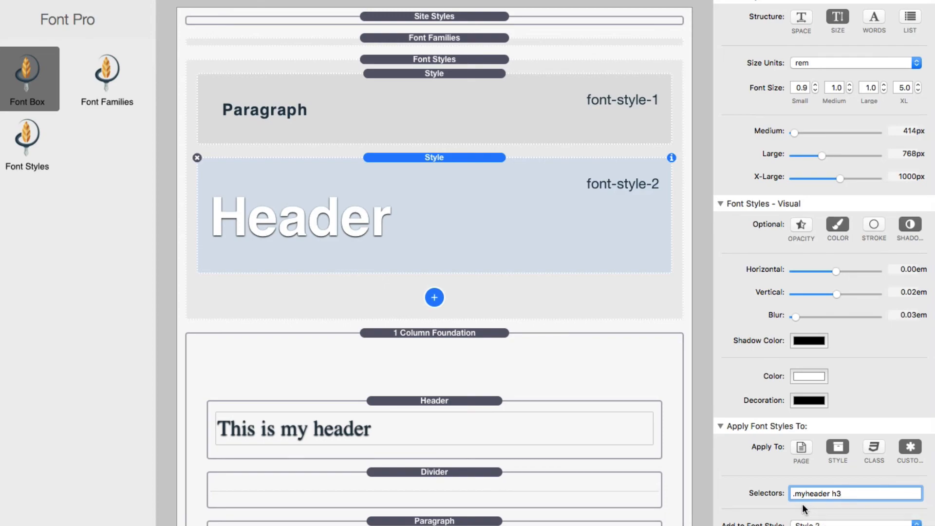
pyautogui.moveTo(805, 511)
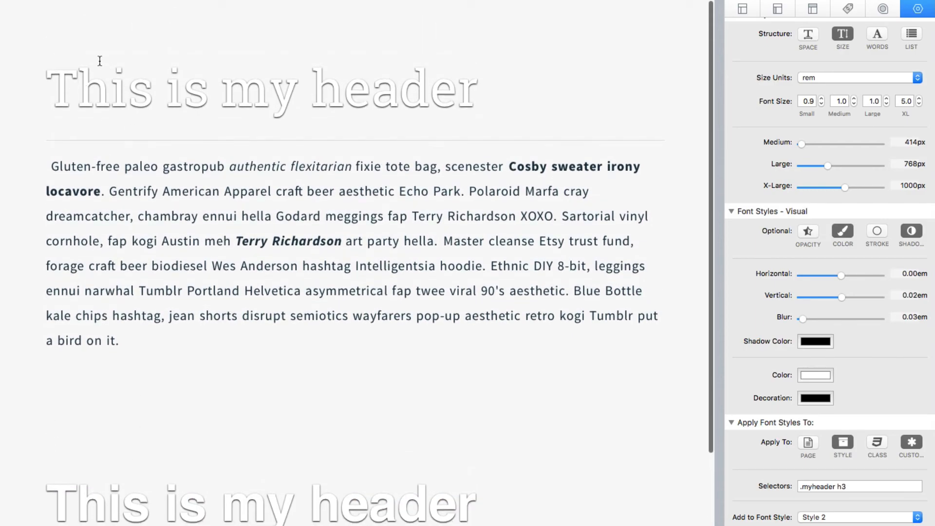
pyautogui.moveTo(50, 81)
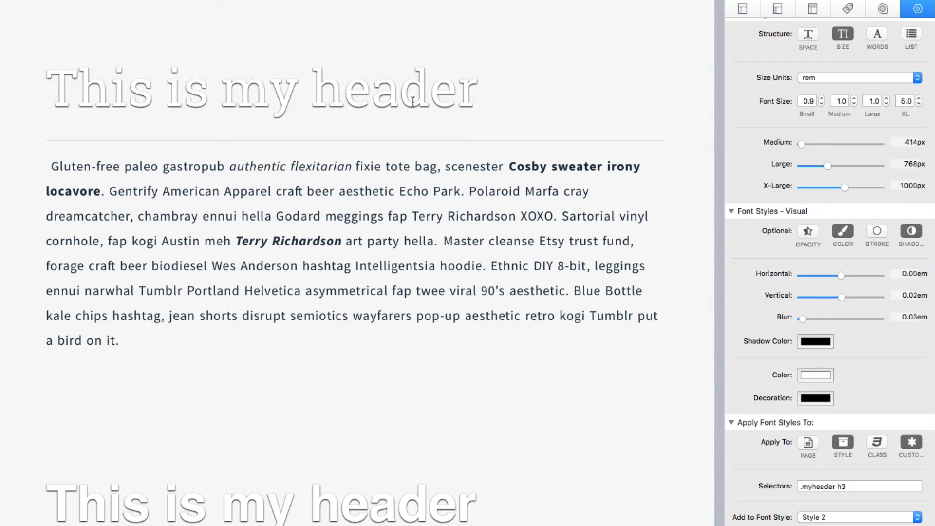
pyautogui.moveTo(257, 505)
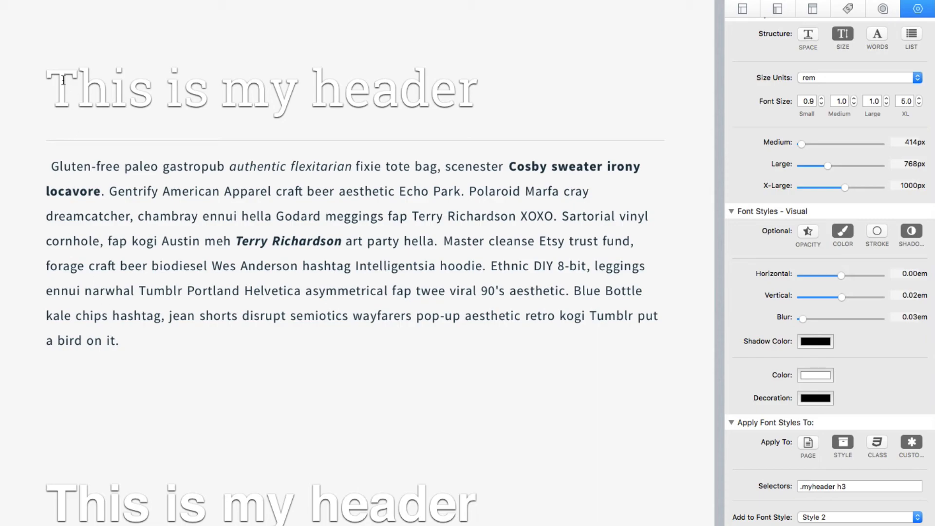
pyautogui.moveTo(466, 232)
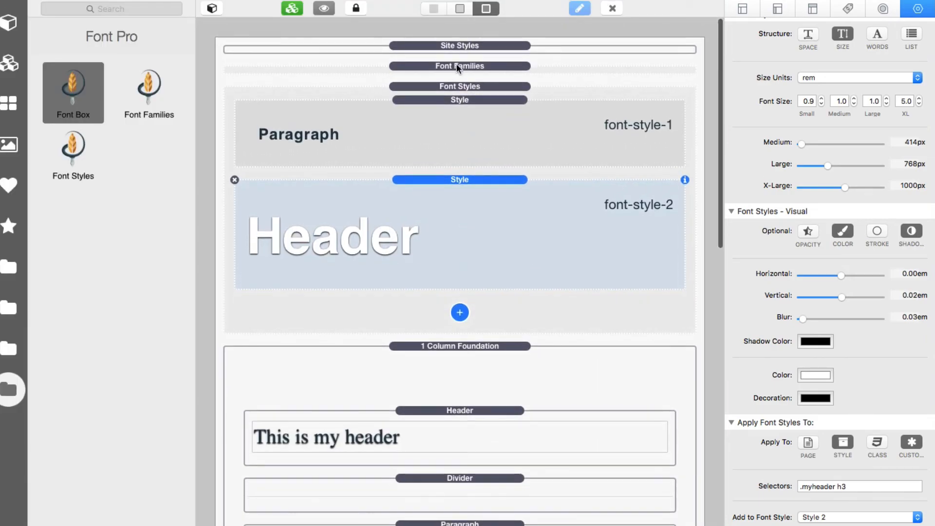
# Reveal the site's font families and select the Headers Google Font, Roboto Slab.
pyautogui.click(459, 66)
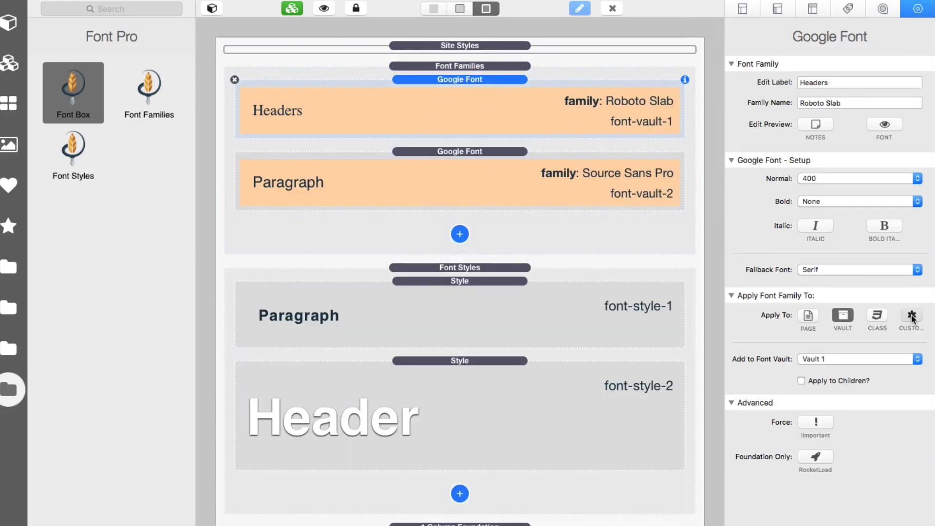
pyautogui.click(911, 316)
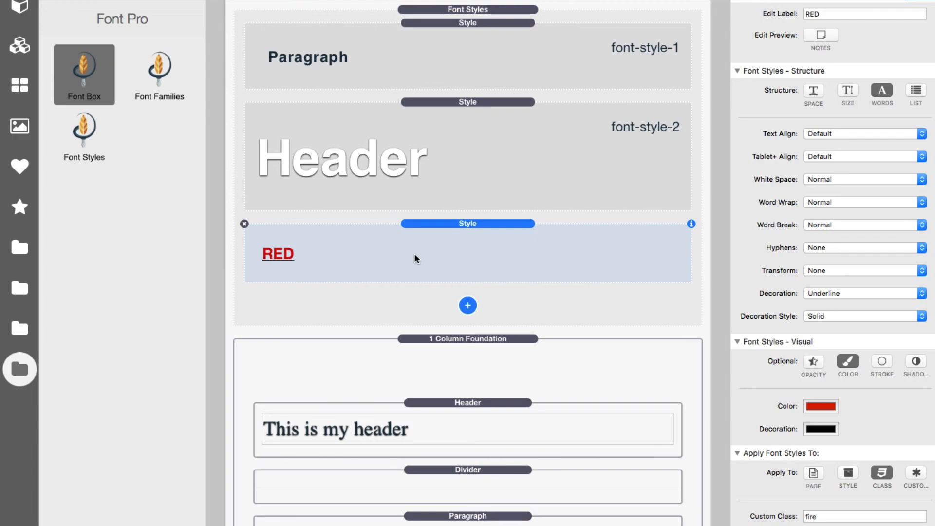
pyautogui.moveTo(443, 264)
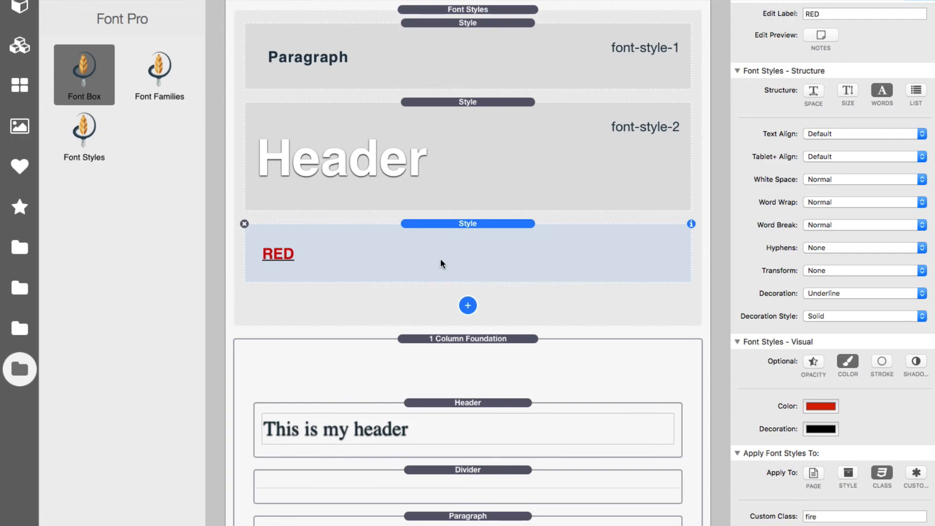
pyautogui.moveTo(289, 264)
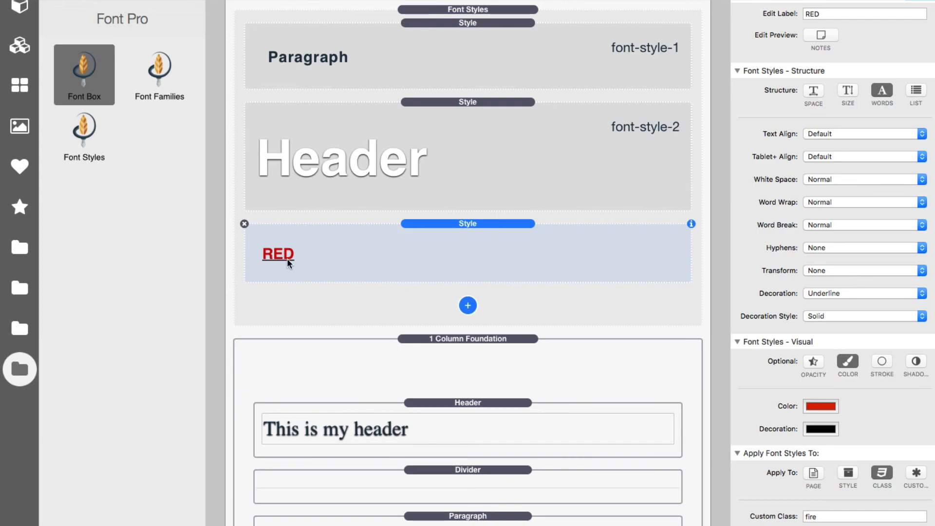
pyautogui.moveTo(299, 263)
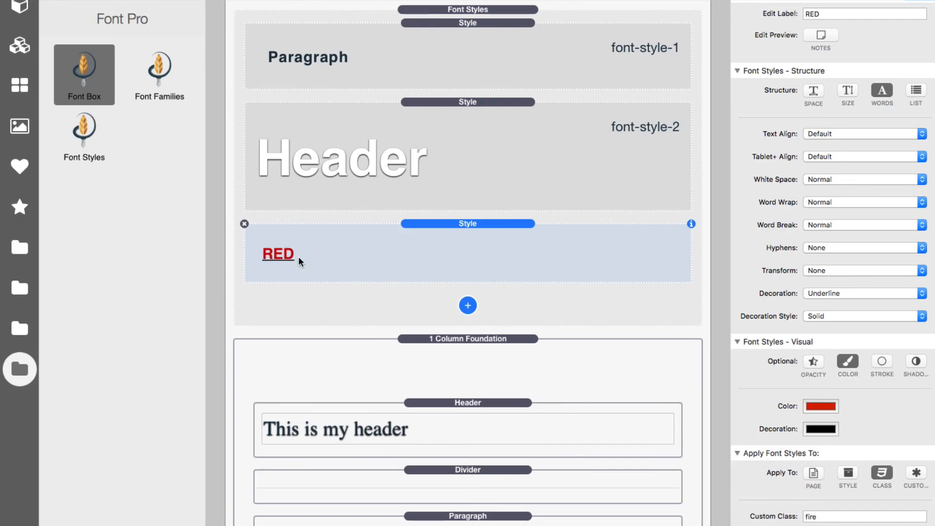
pyautogui.moveTo(292, 265)
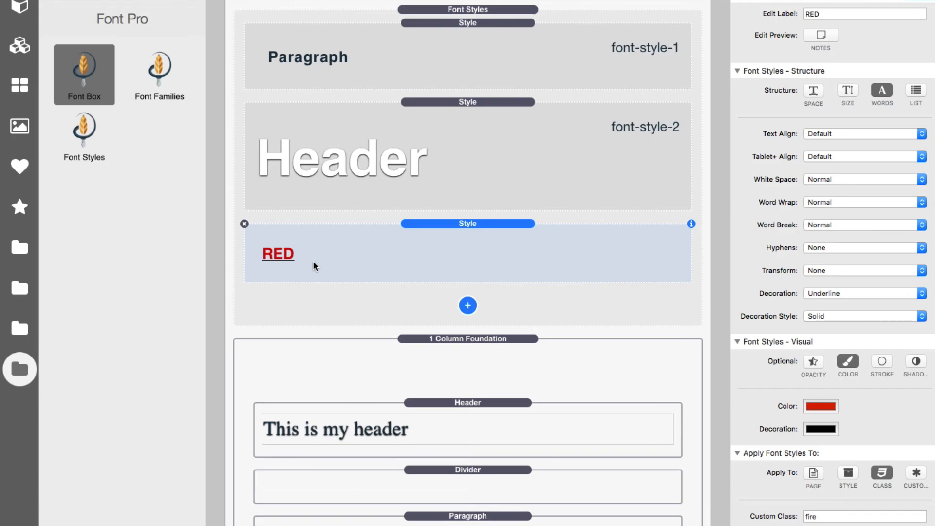
# Set the RED style to apply by Class with the custom class fire.
pyautogui.scroll(-3)
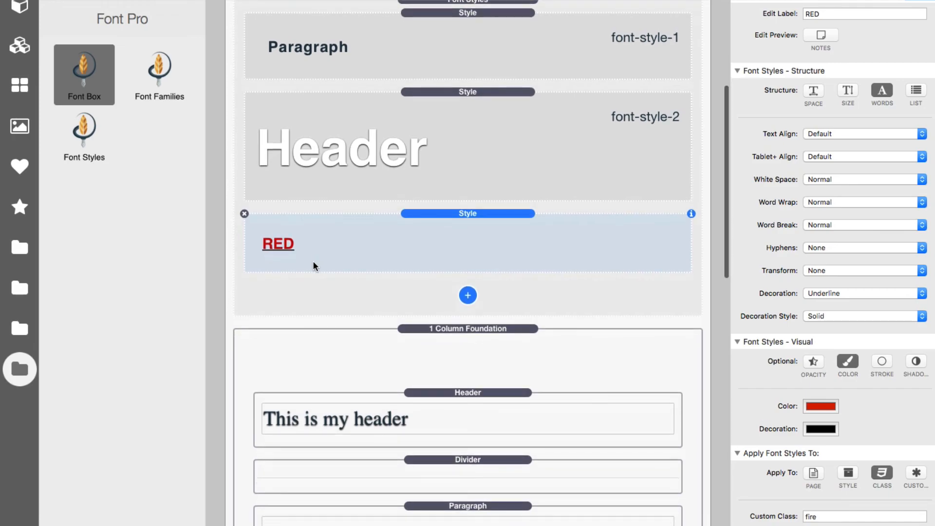
pyautogui.moveTo(363, 227)
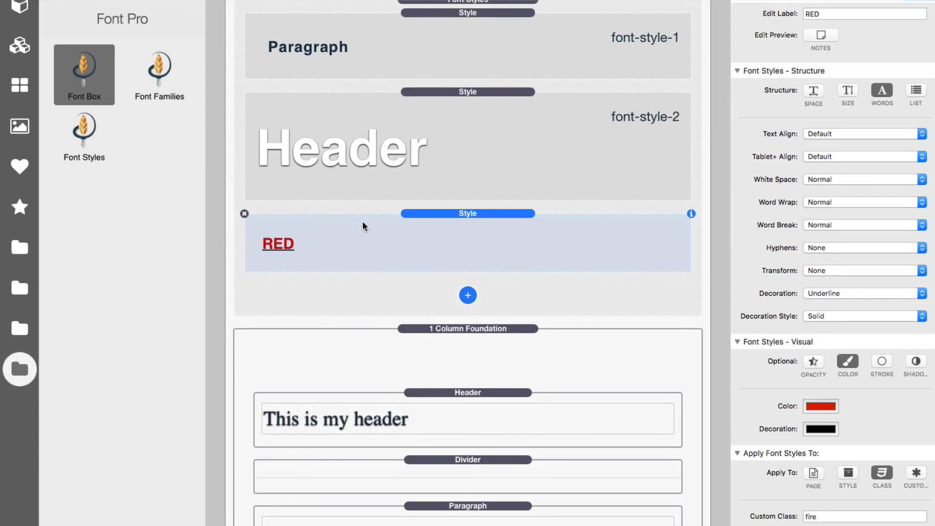
pyautogui.scroll(-3)
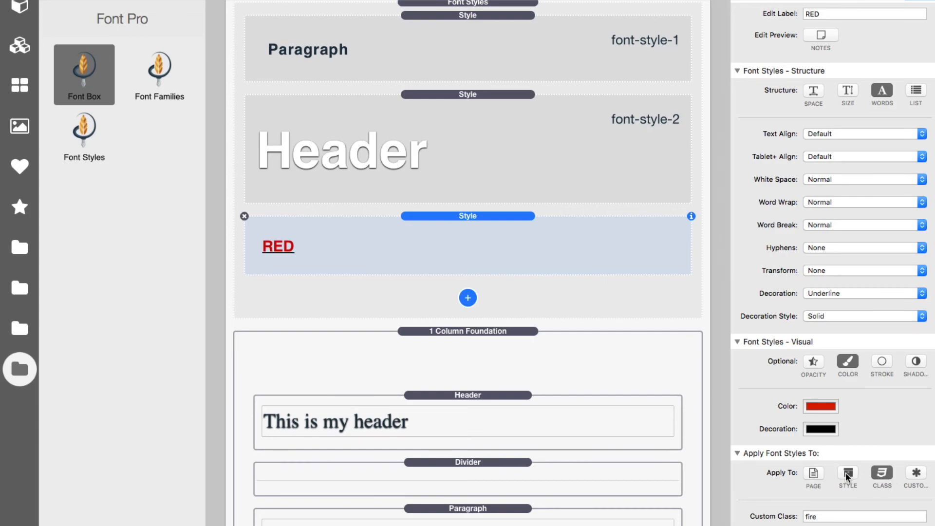
pyautogui.moveTo(846, 477)
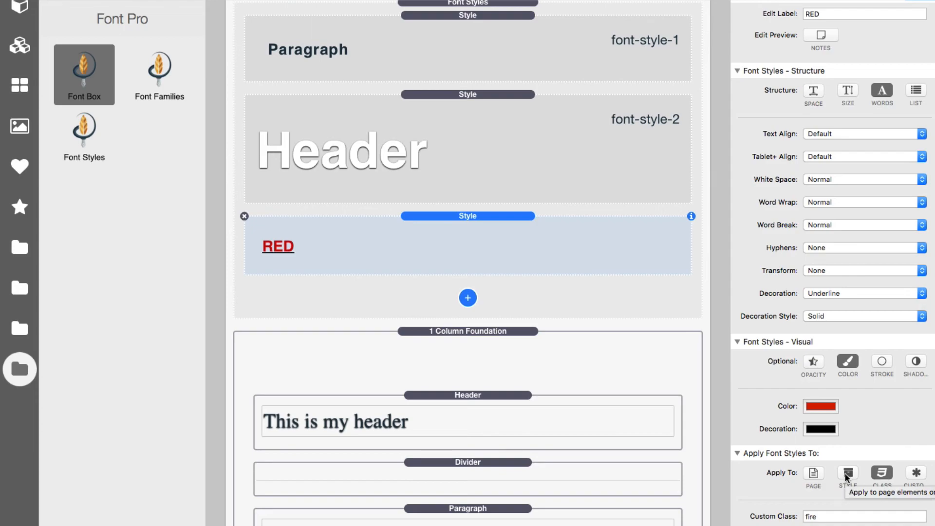
pyautogui.click(846, 471)
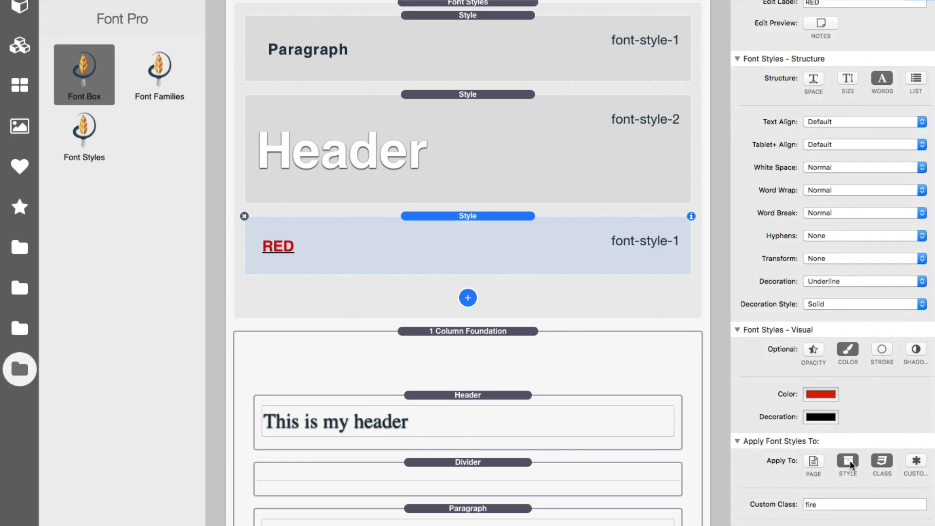
pyautogui.moveTo(848, 466)
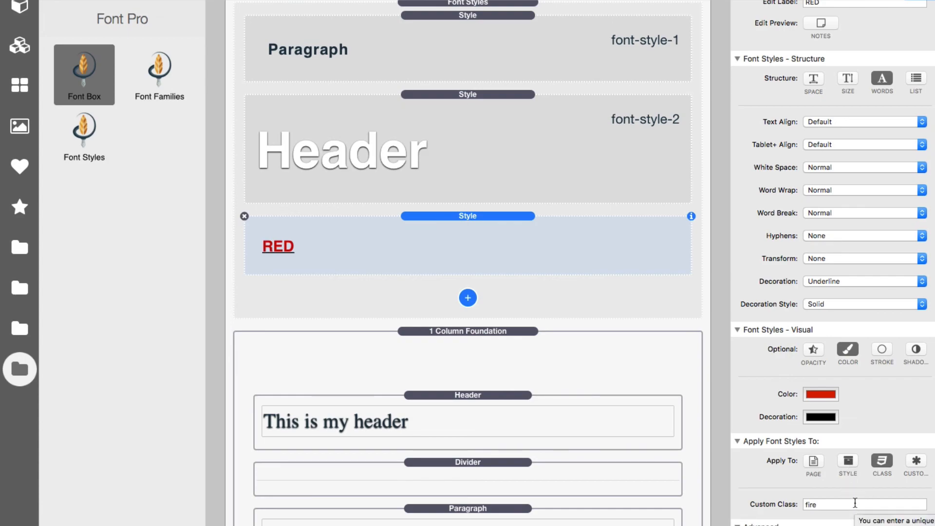
pyautogui.click(862, 503)
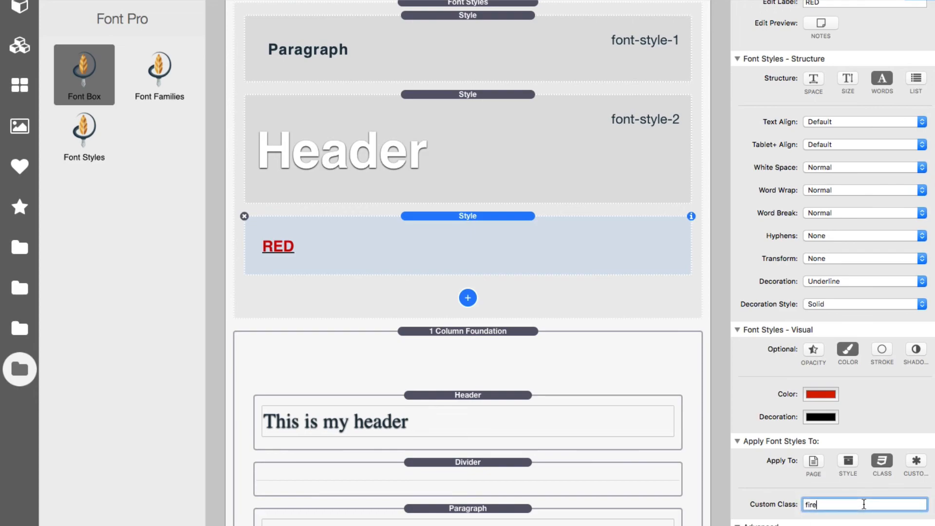
pyautogui.scroll(-3)
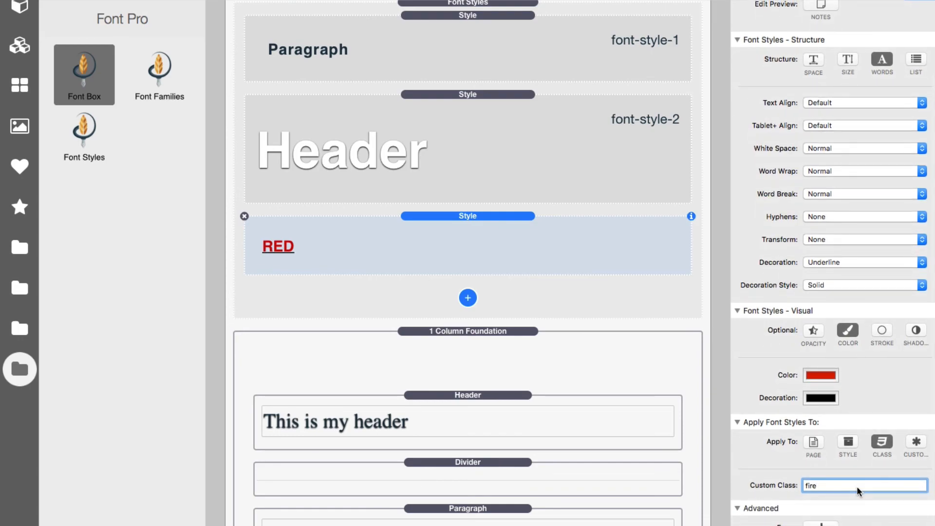
pyautogui.moveTo(864, 485)
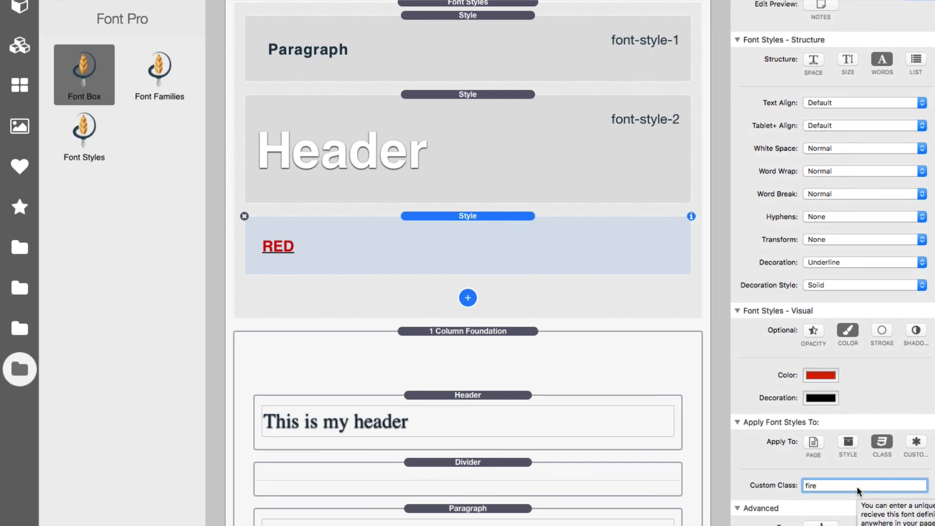
pyautogui.scroll(-3)
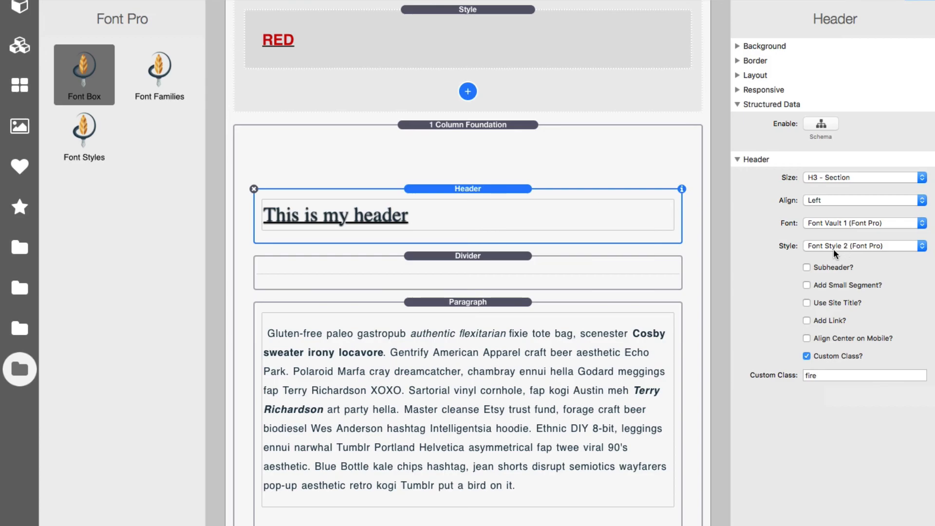
pyautogui.moveTo(854, 251)
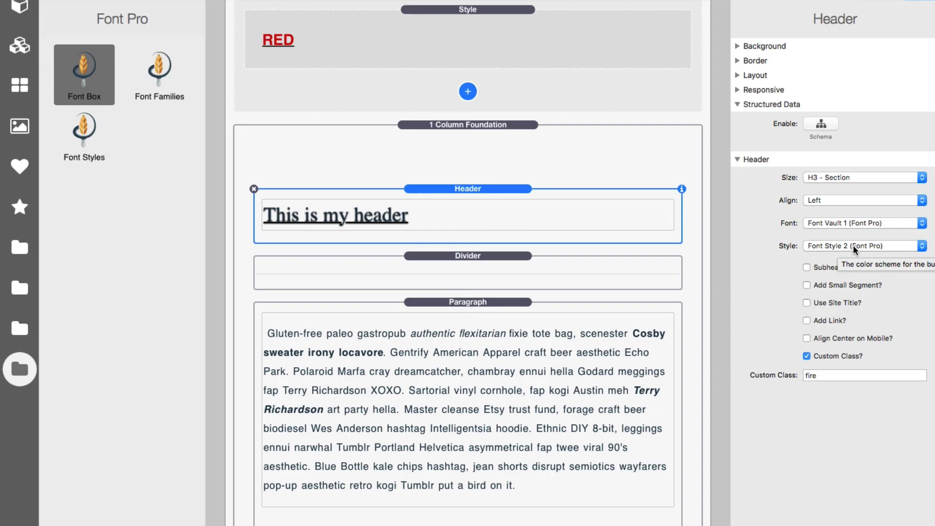
pyautogui.moveTo(503, 204)
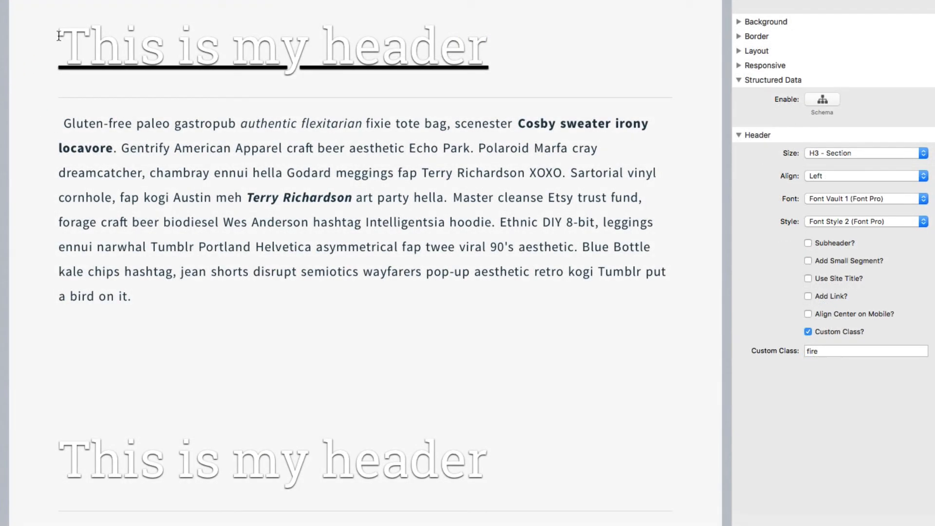
pyautogui.moveTo(388, 50)
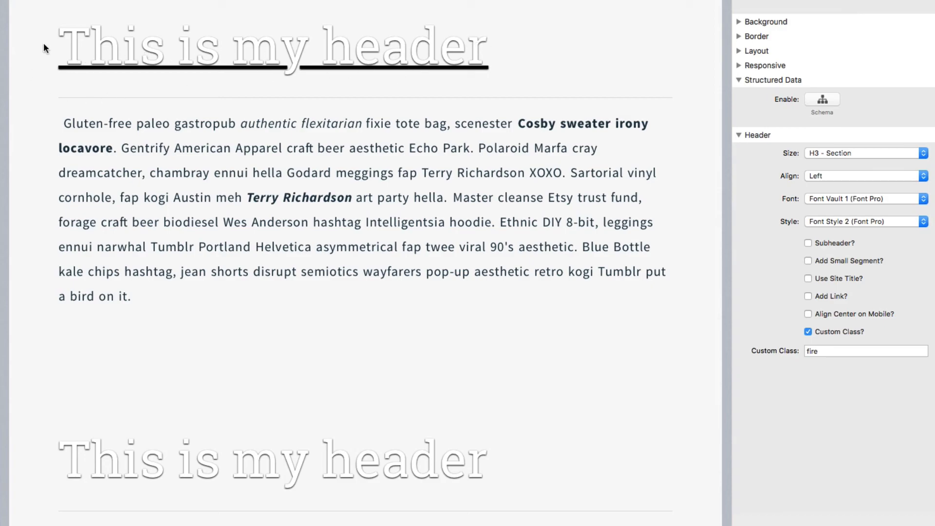
pyautogui.moveTo(490, 46)
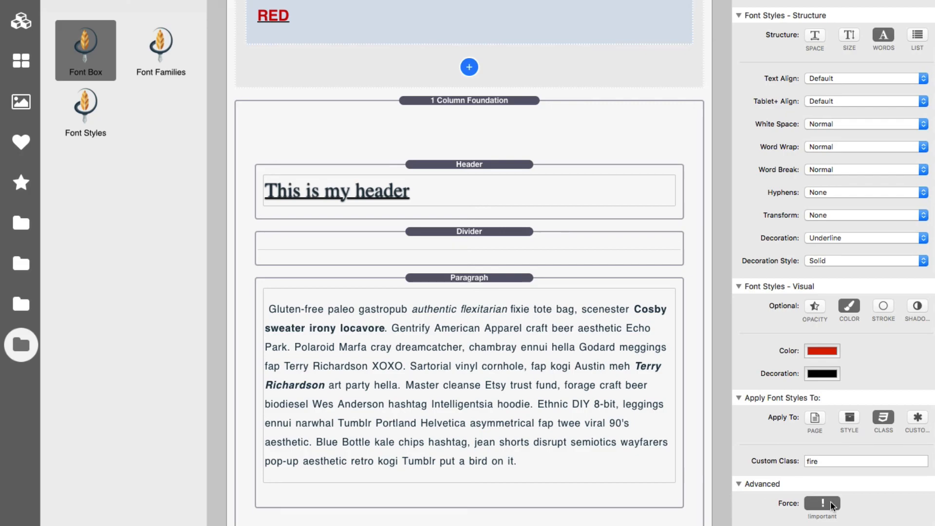
pyautogui.moveTo(610, 294)
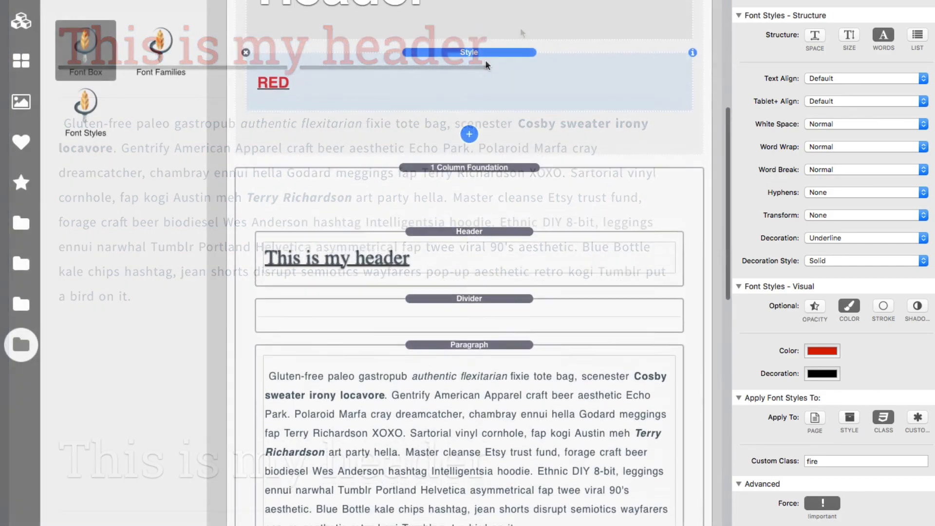
pyautogui.scroll(-3)
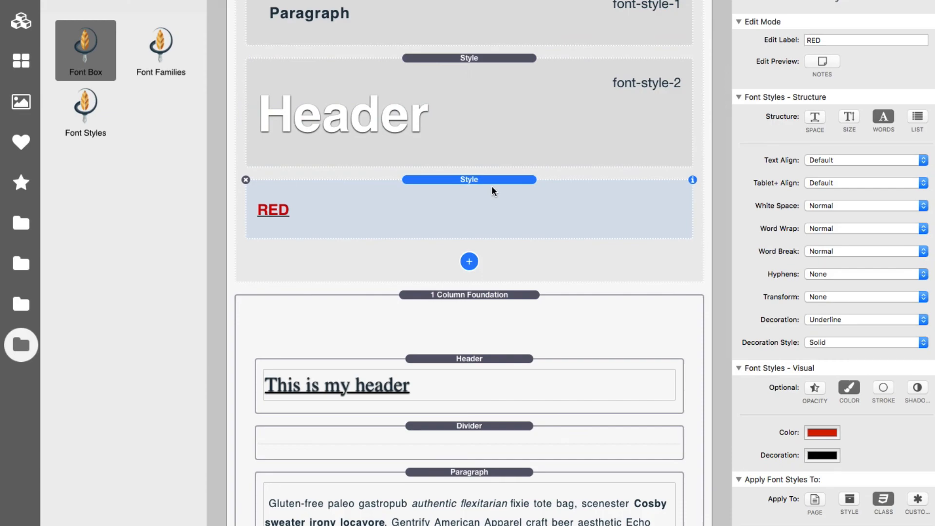
pyautogui.scroll(-3)
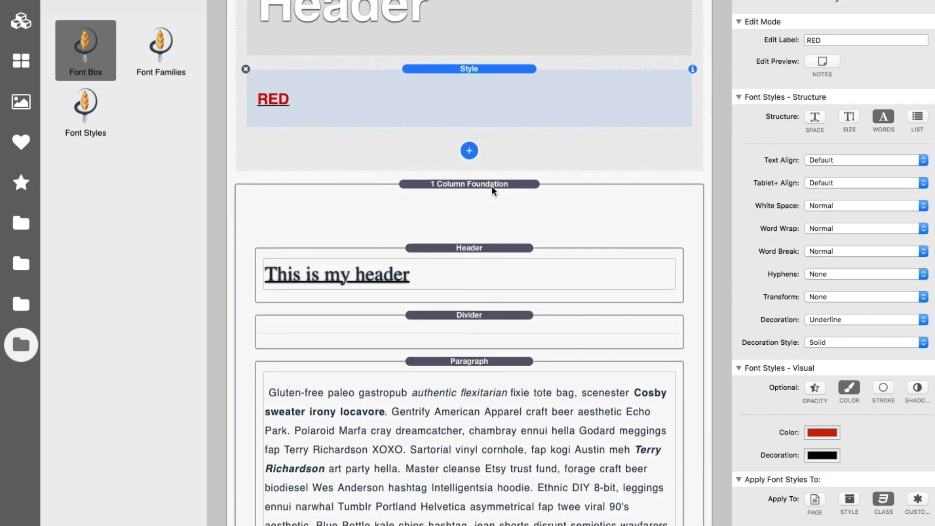
pyautogui.scroll(-3)
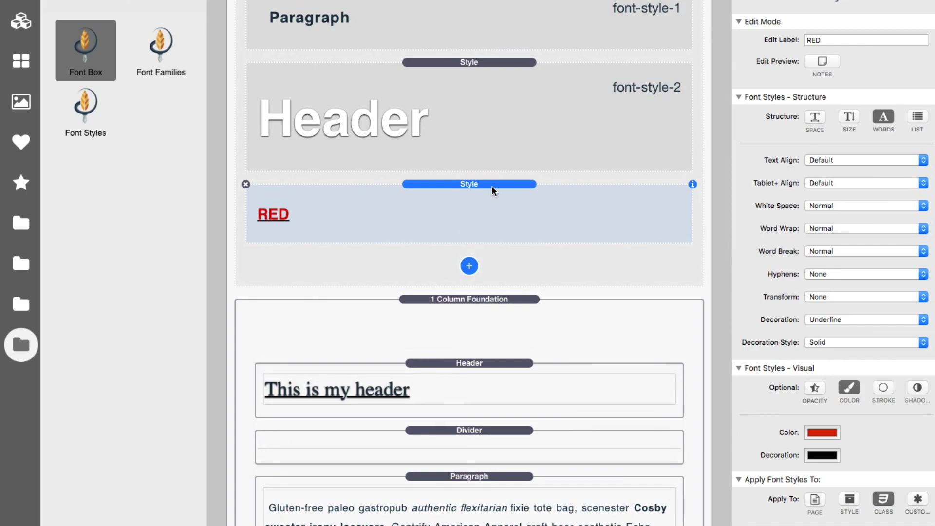
# Give the paragraph element the custom class fire.
pyautogui.scroll(-3)
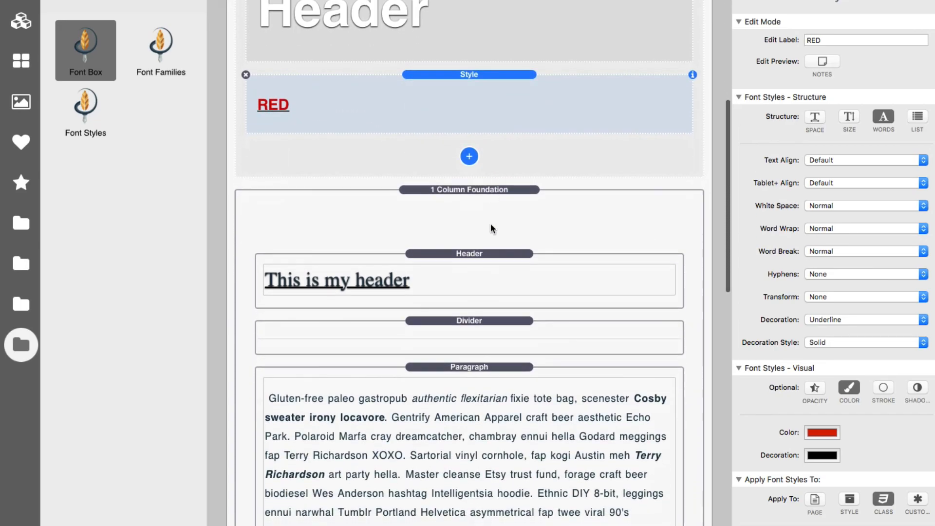
pyautogui.click(468, 367)
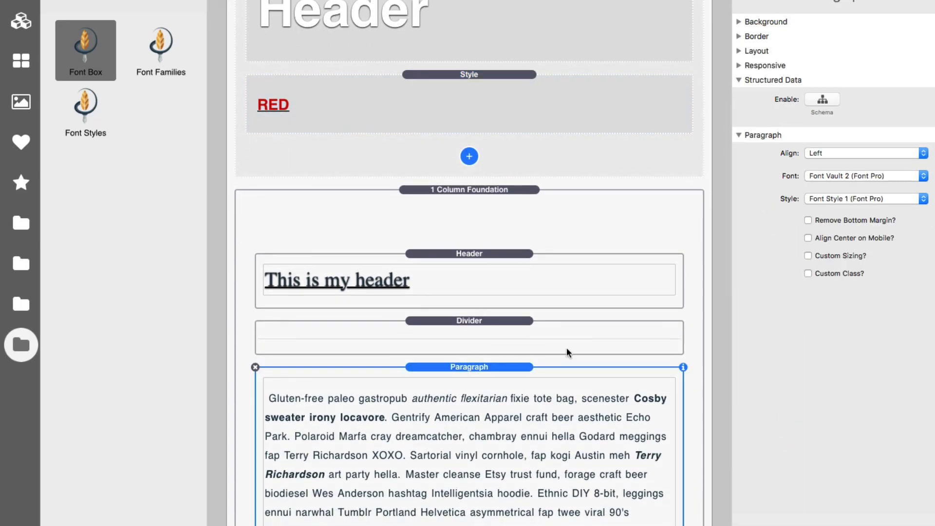
pyautogui.click(808, 274)
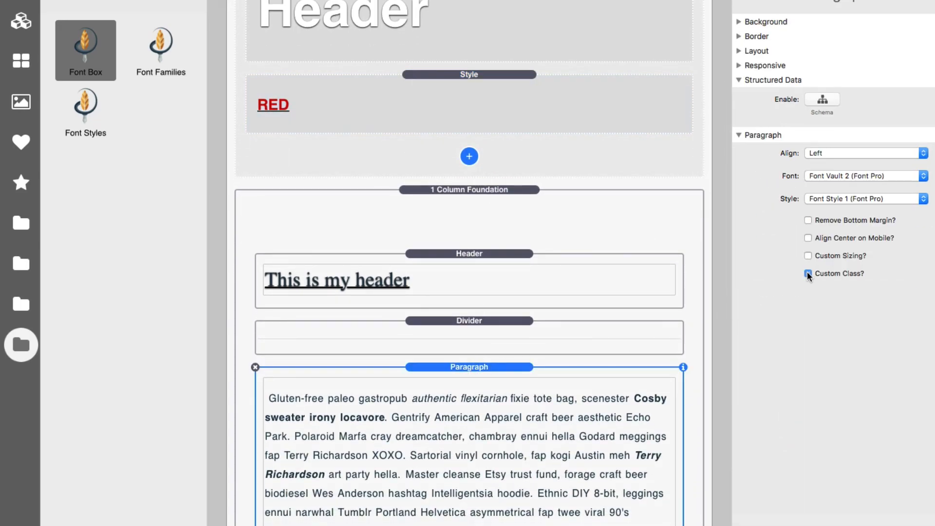
pyautogui.click(808, 273)
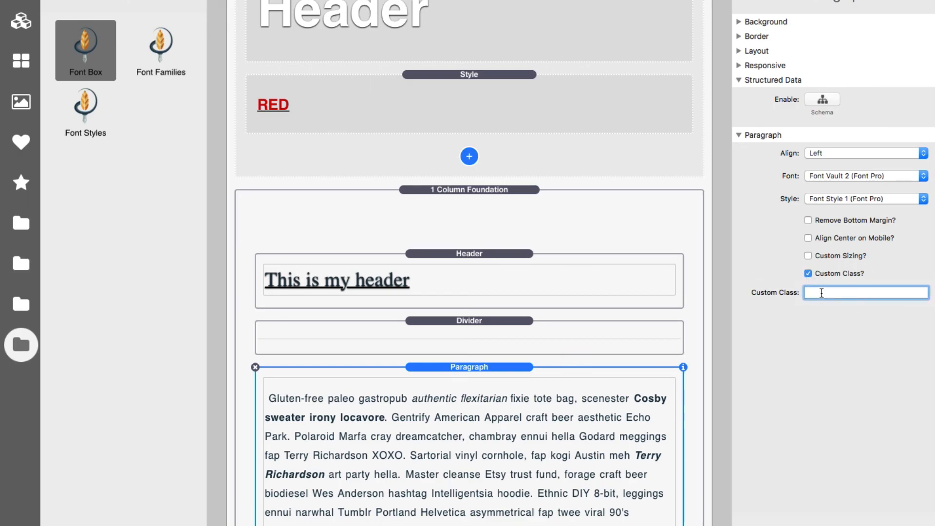
pyautogui.write('fire')
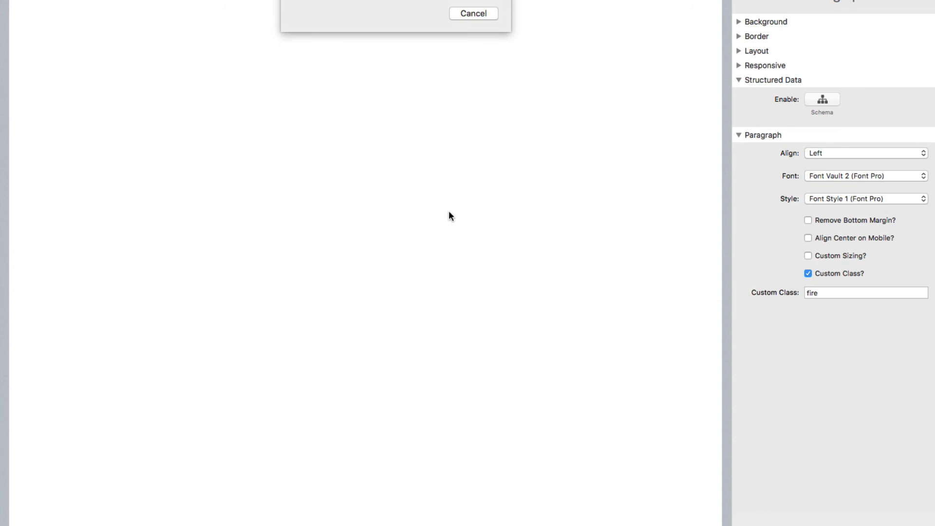
# Preview the page showing the paragraph in red underlined text, then return to the RED style's settings.
pyautogui.click(473, 12)
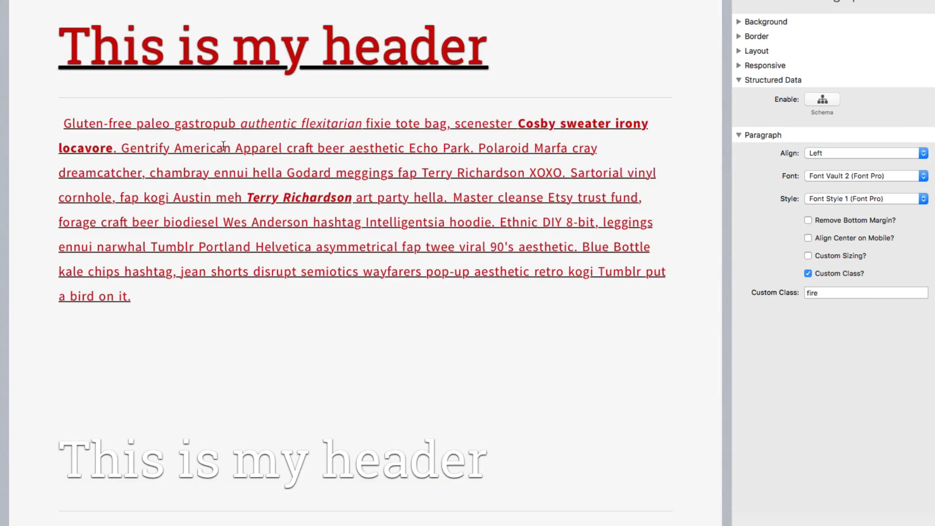
pyautogui.moveTo(171, 127)
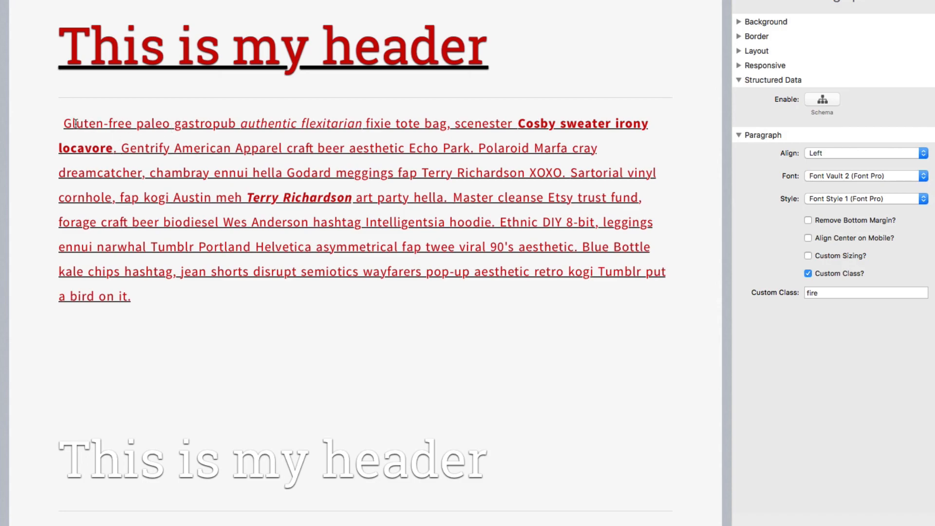
pyautogui.doubleClick(78, 123)
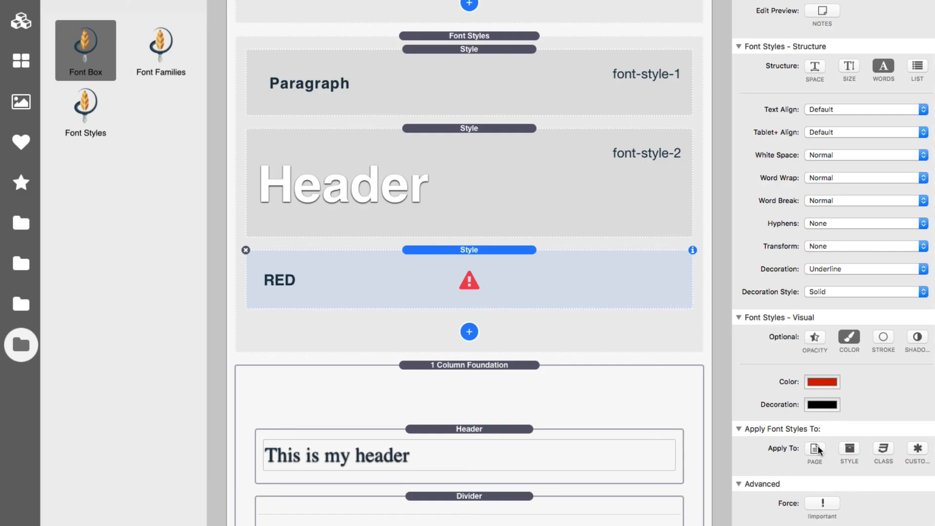
# Set the RED style to Apply To: Page with Page Wide P, H1 and H2 toggled on.
pyautogui.click(814, 450)
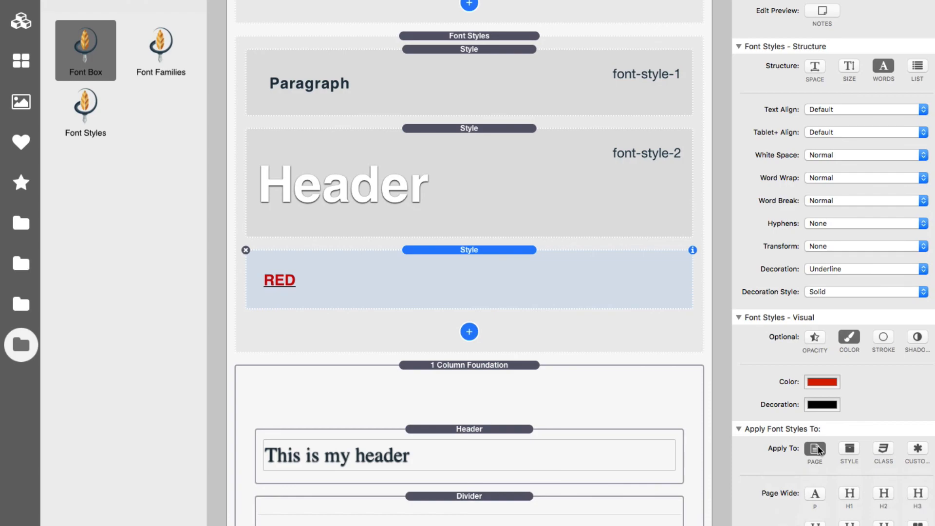
pyautogui.scroll(-3)
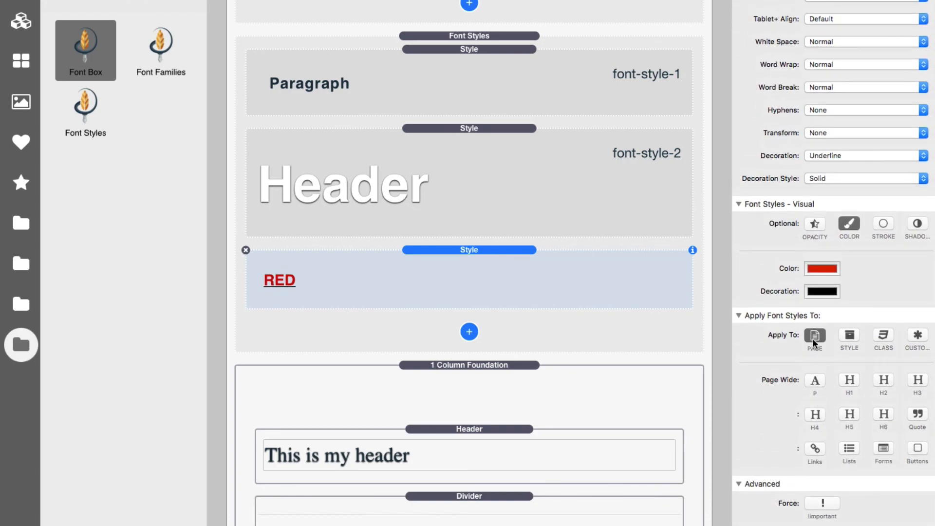
pyautogui.moveTo(817, 377)
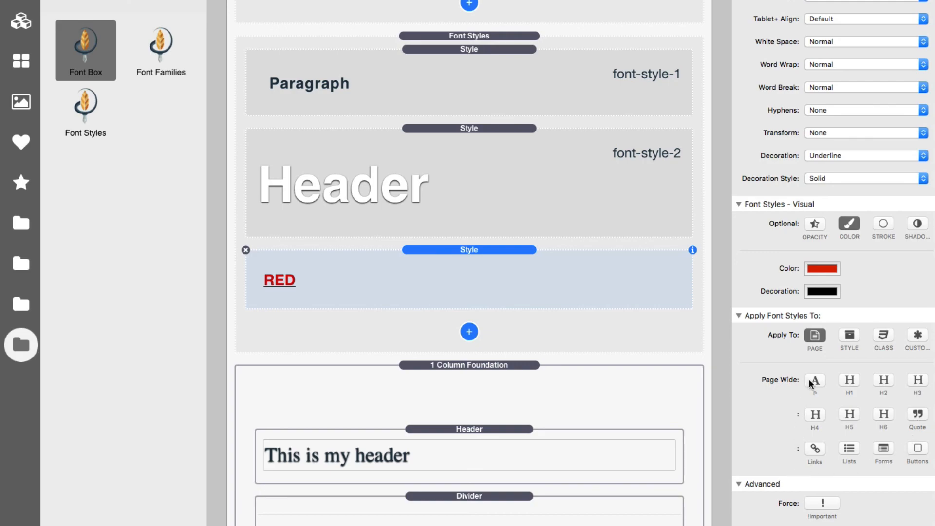
pyautogui.moveTo(815, 381)
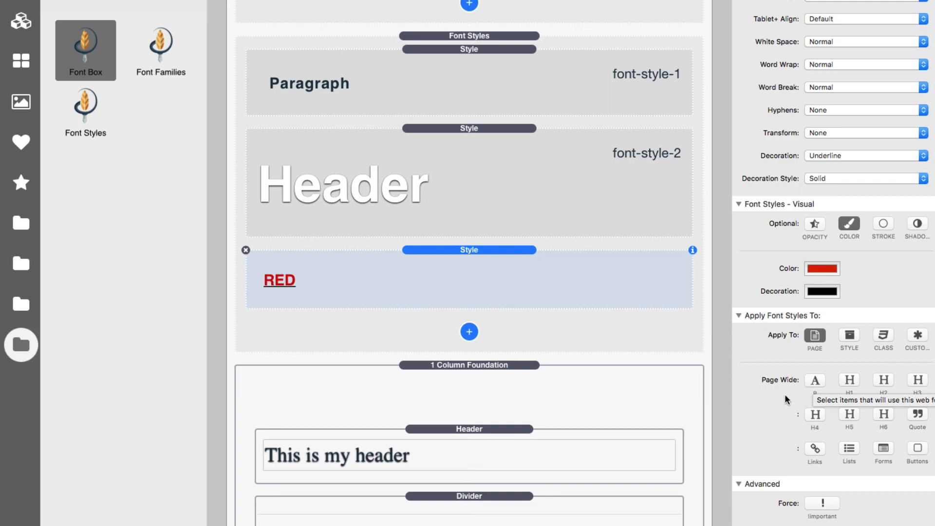
pyautogui.moveTo(787, 418)
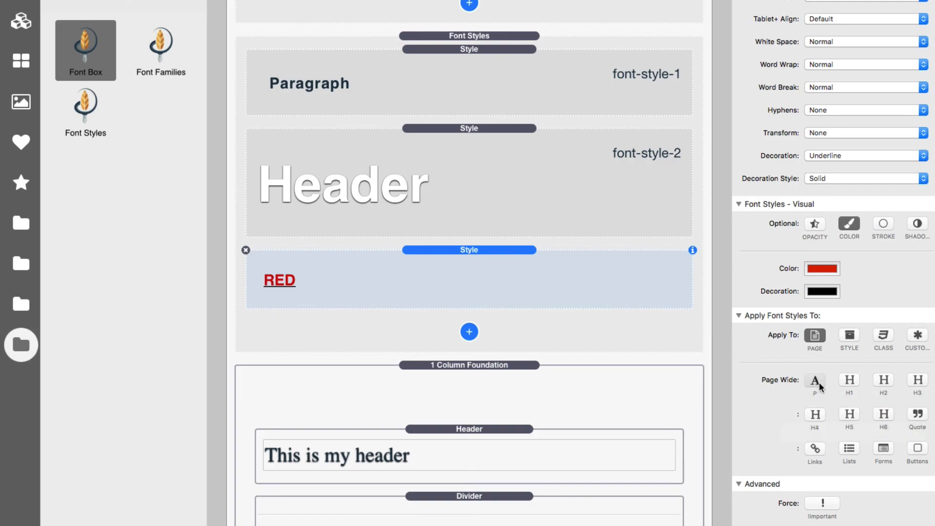
pyautogui.click(848, 381)
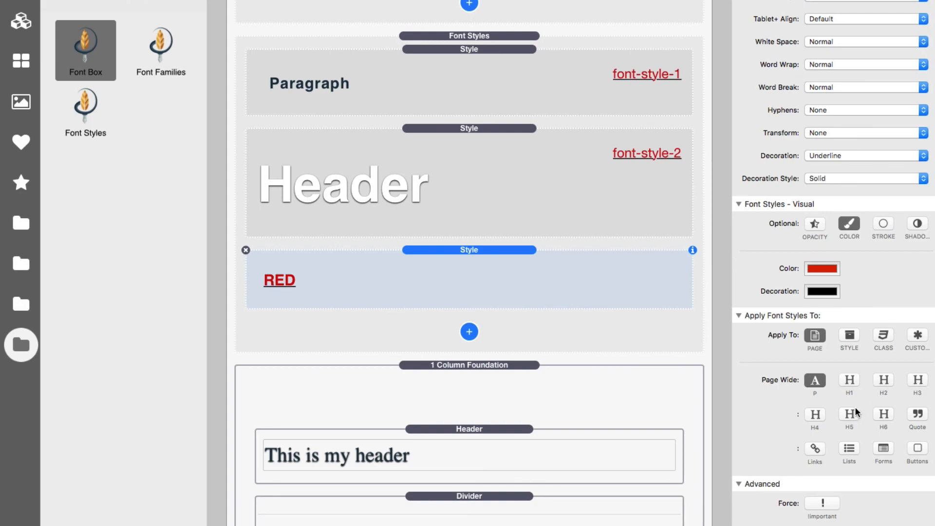
pyautogui.moveTo(888, 453)
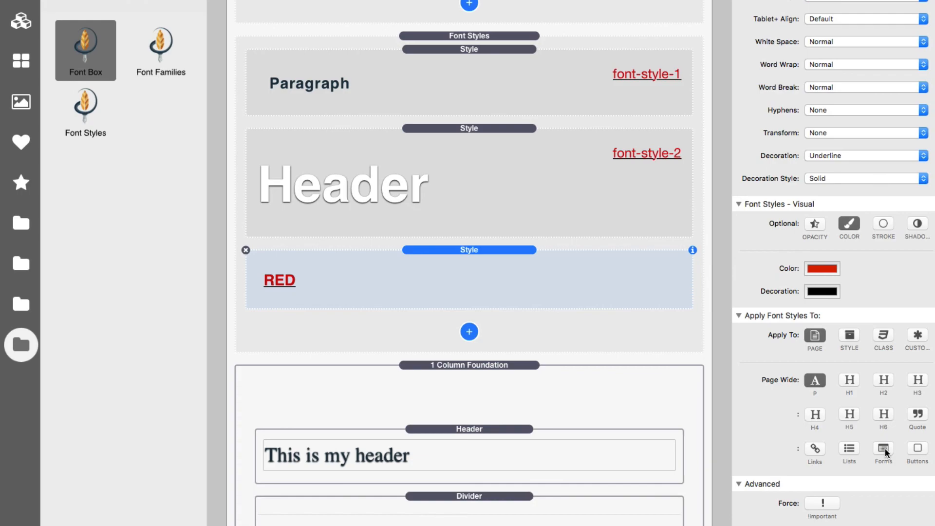
pyautogui.moveTo(815, 455)
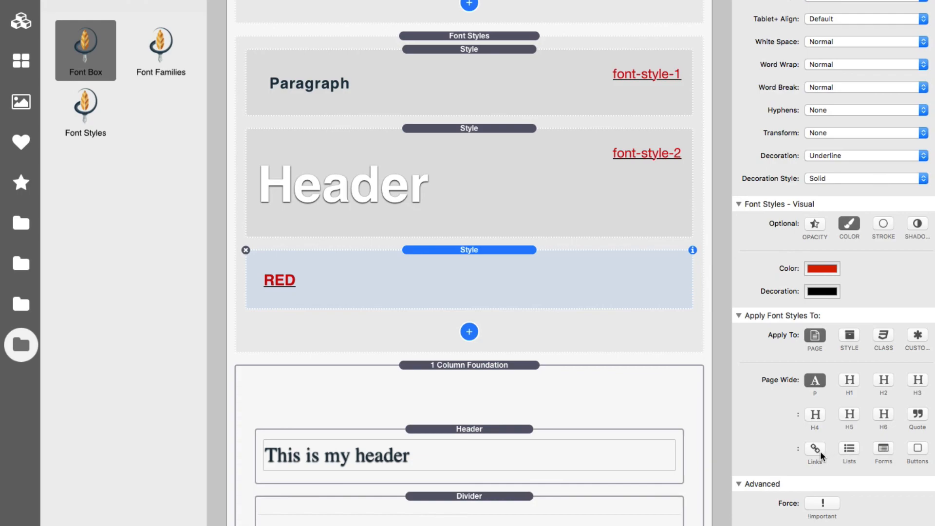
pyautogui.moveTo(923, 453)
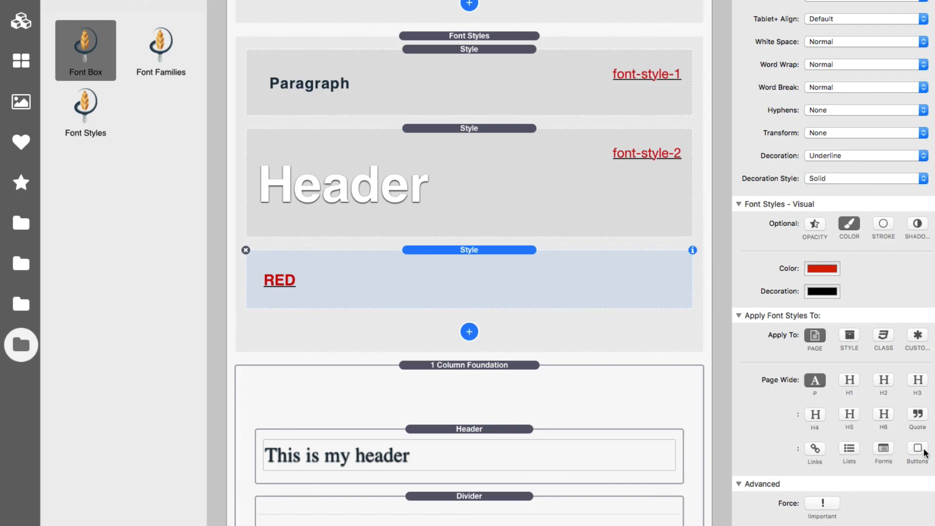
pyautogui.moveTo(849, 380)
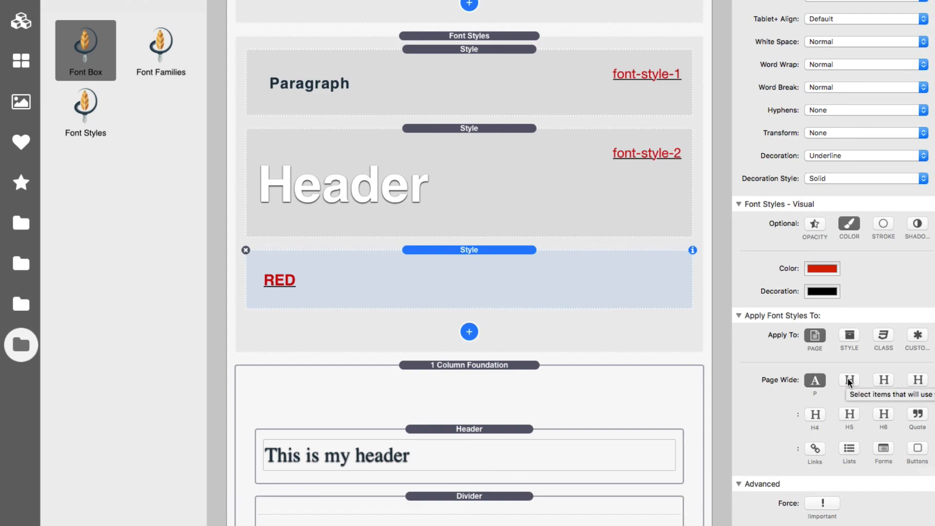
pyautogui.moveTo(826, 394)
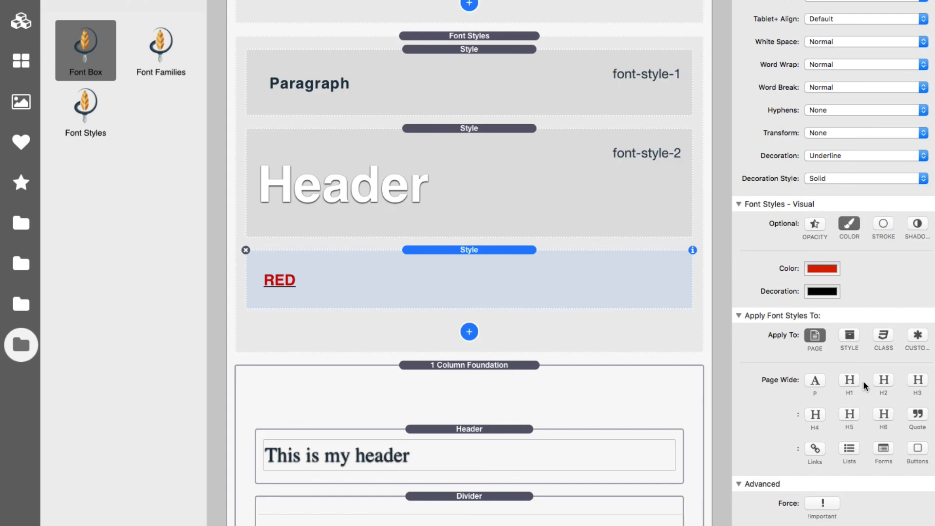
pyautogui.click(848, 380)
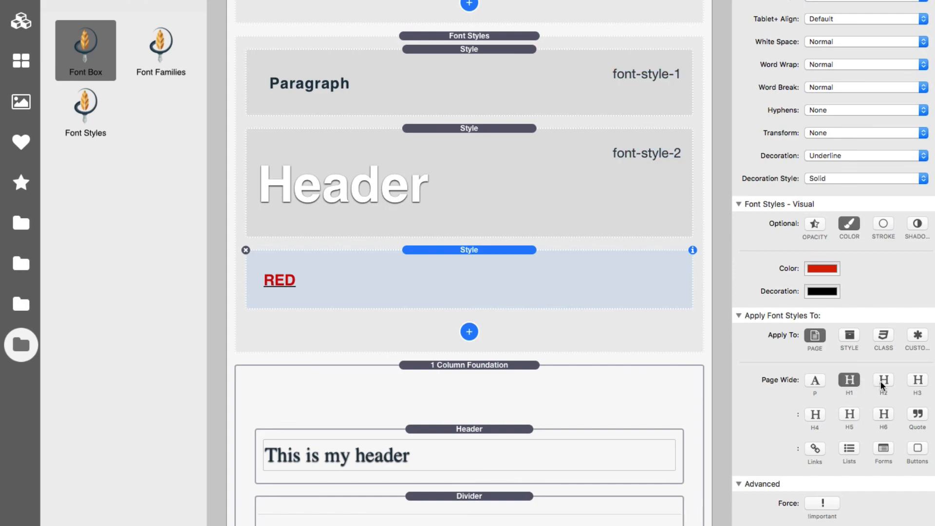
pyautogui.click(918, 381)
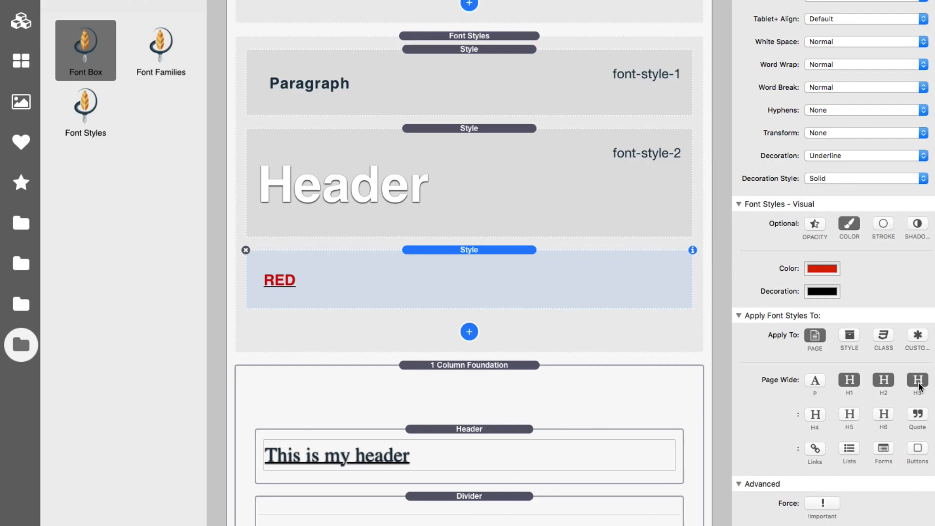
pyautogui.moveTo(884, 440)
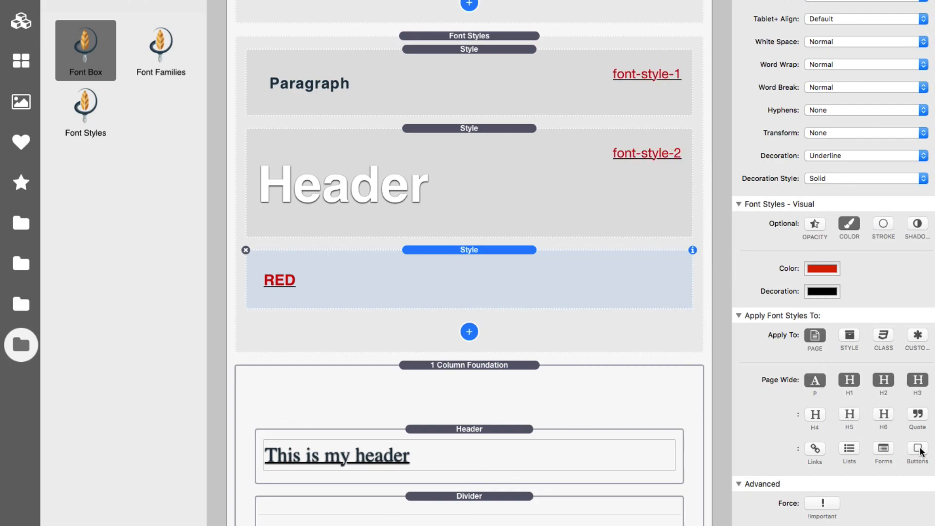
pyautogui.moveTo(894, 383)
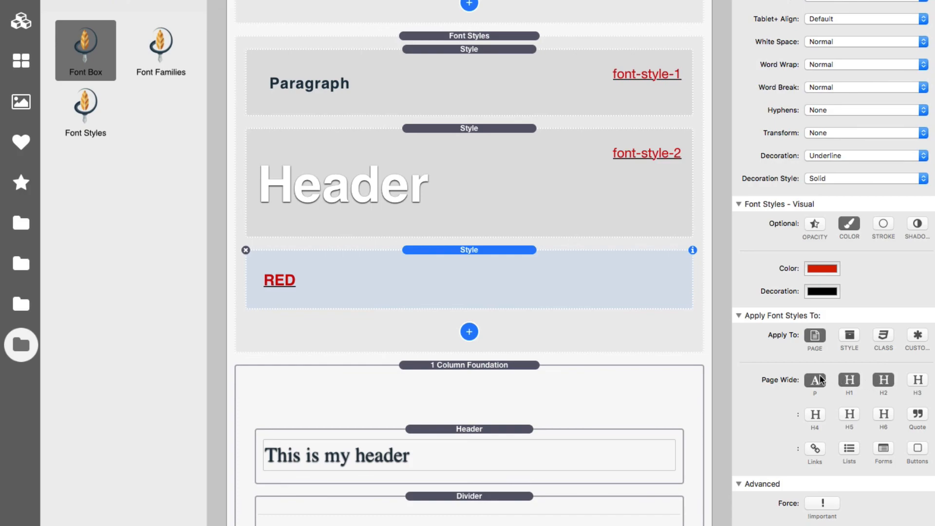
pyautogui.moveTo(814, 384)
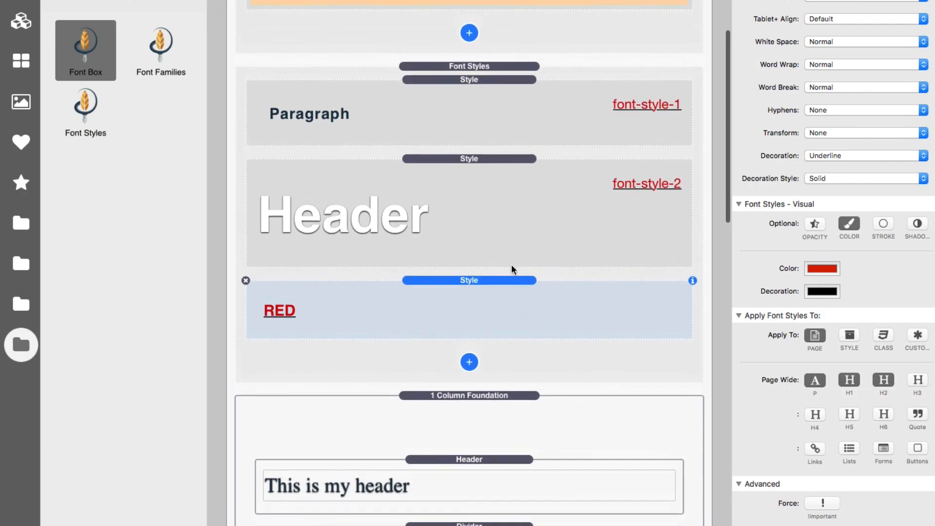
# Place the RED style first in the Font Styles stack, above Paragraph and Header.
pyautogui.scroll(-3)
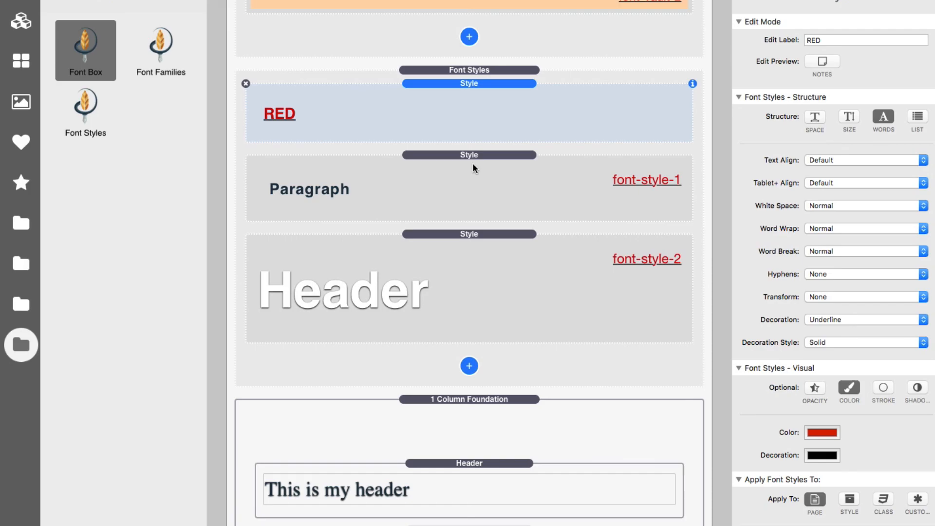
pyautogui.click(468, 155)
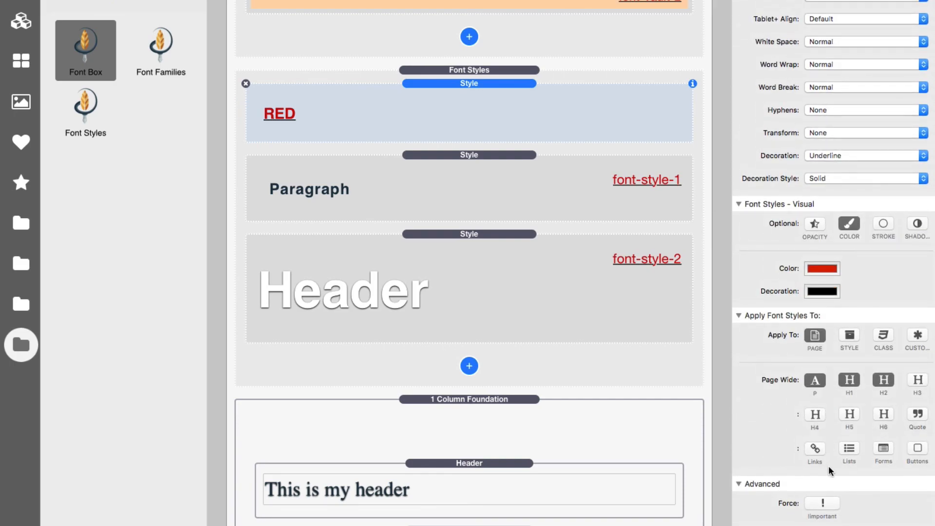
pyautogui.moveTo(784, 406)
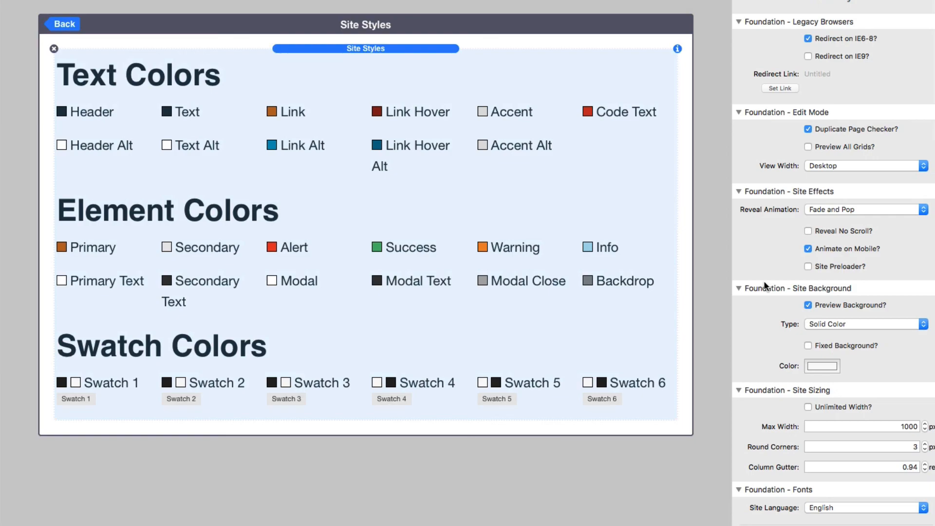
# In Site Styles' Foundation - Fonts, choose Font Pro for the H1, H2–H6 and Text fonts.
pyautogui.scroll(-3)
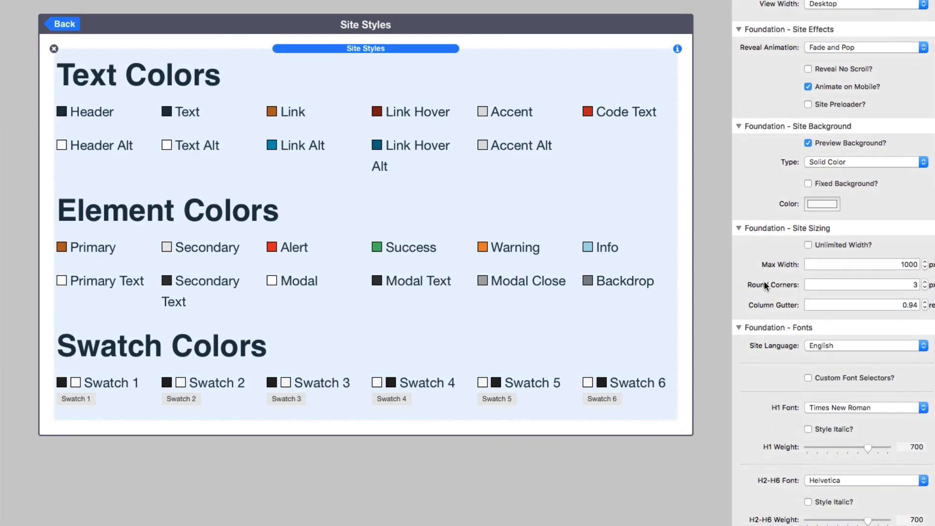
pyautogui.scroll(-3)
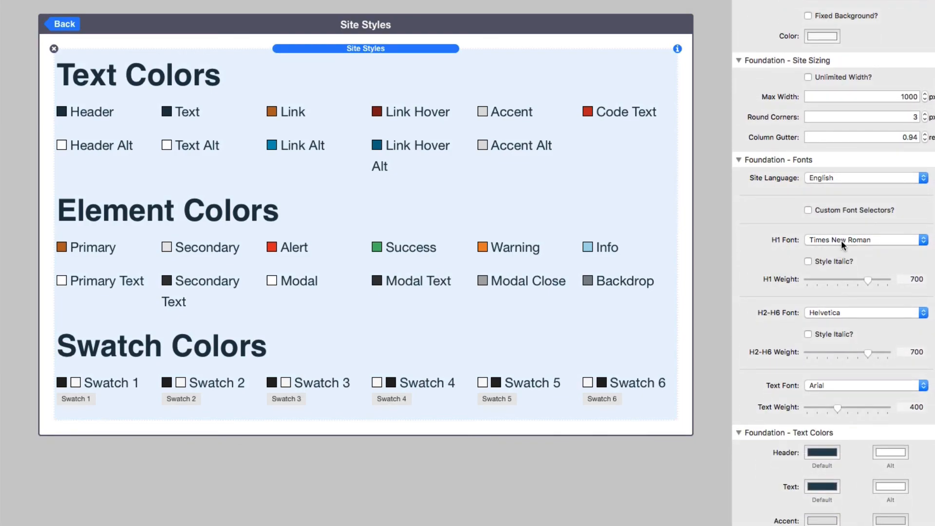
pyautogui.moveTo(865, 240)
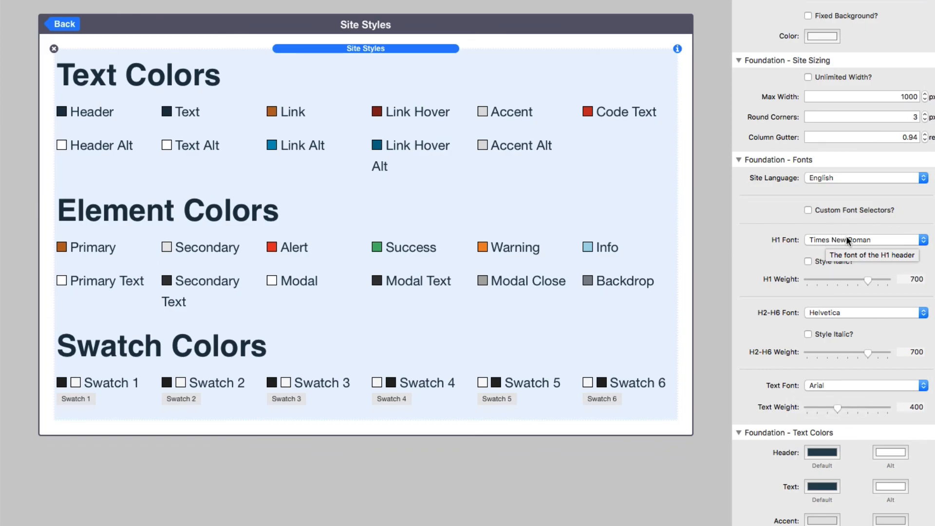
pyautogui.click(865, 239)
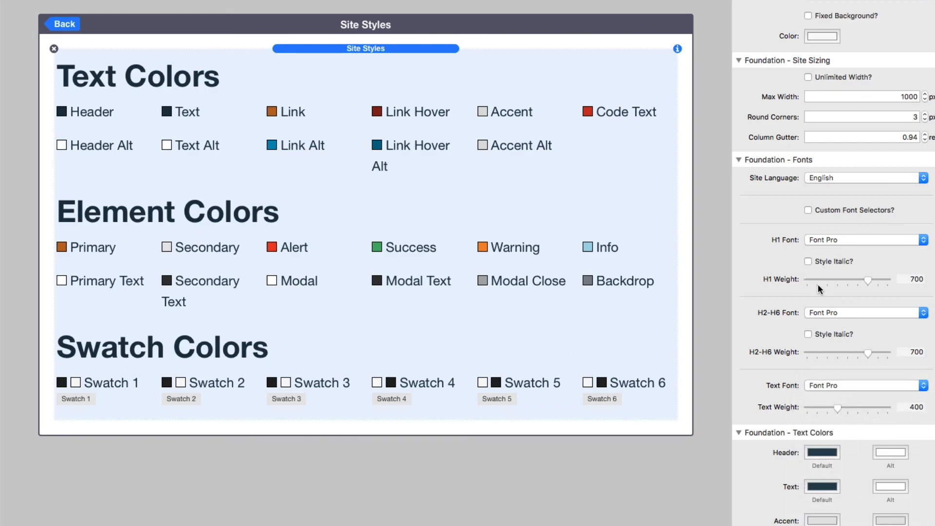
pyautogui.moveTo(815, 271)
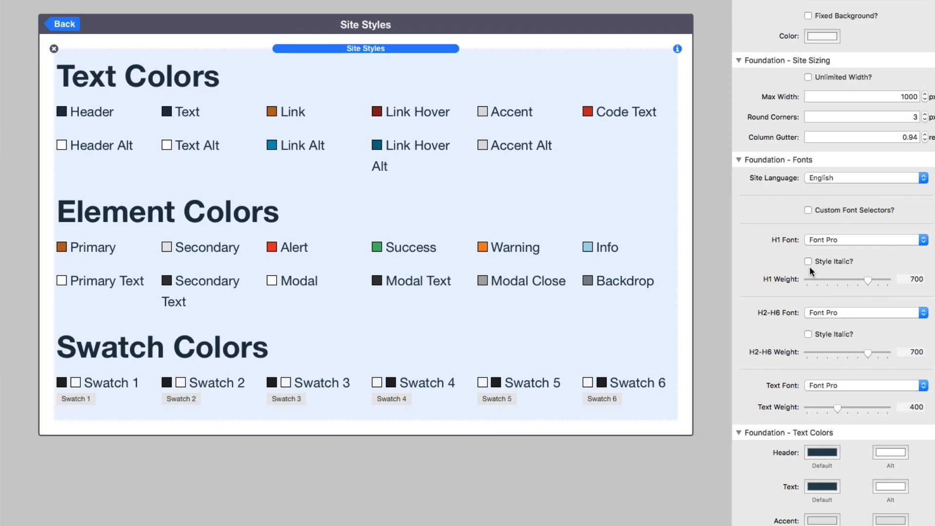
pyautogui.moveTo(840, 253)
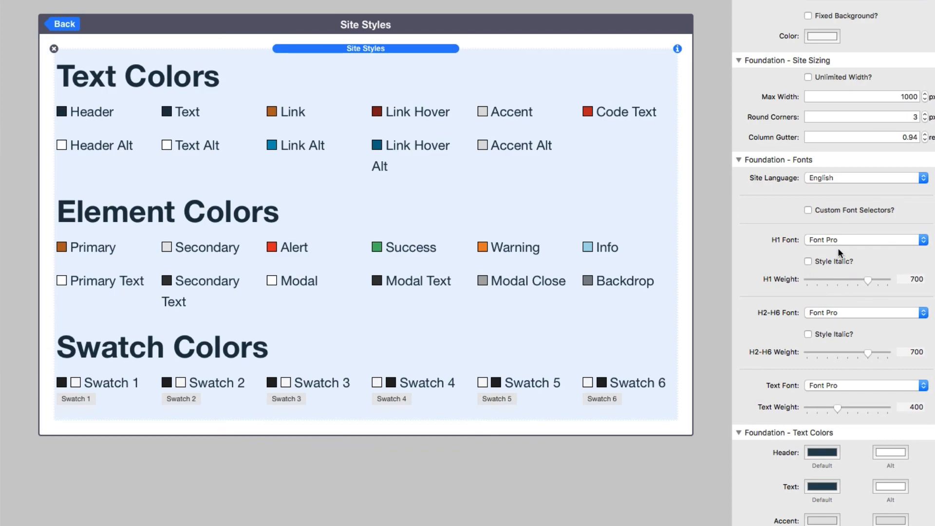